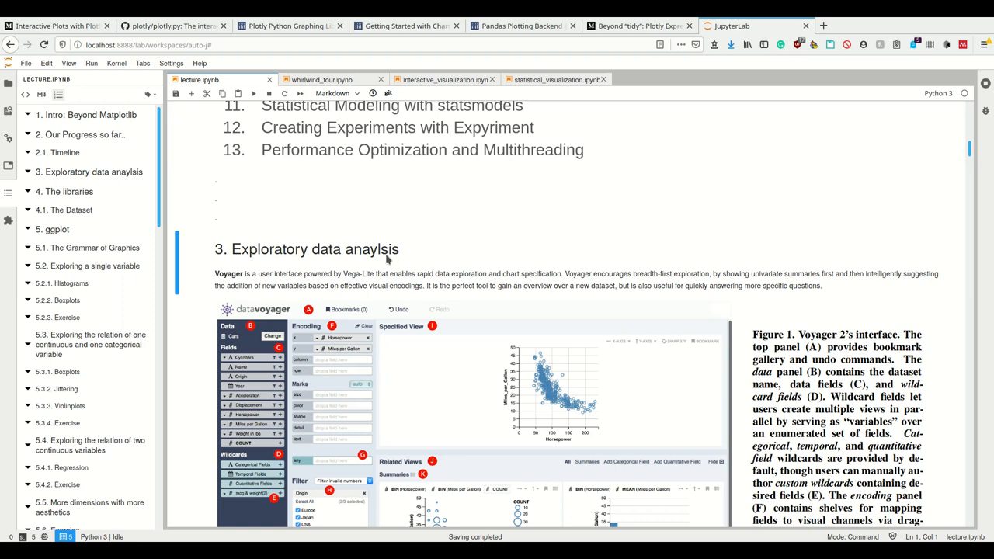
Step: Reach the Altair interval-selection cell with the brushed horsepower-versus-mileage scatter plot
{"action": "double_click", "coordinate": [330, 249]}
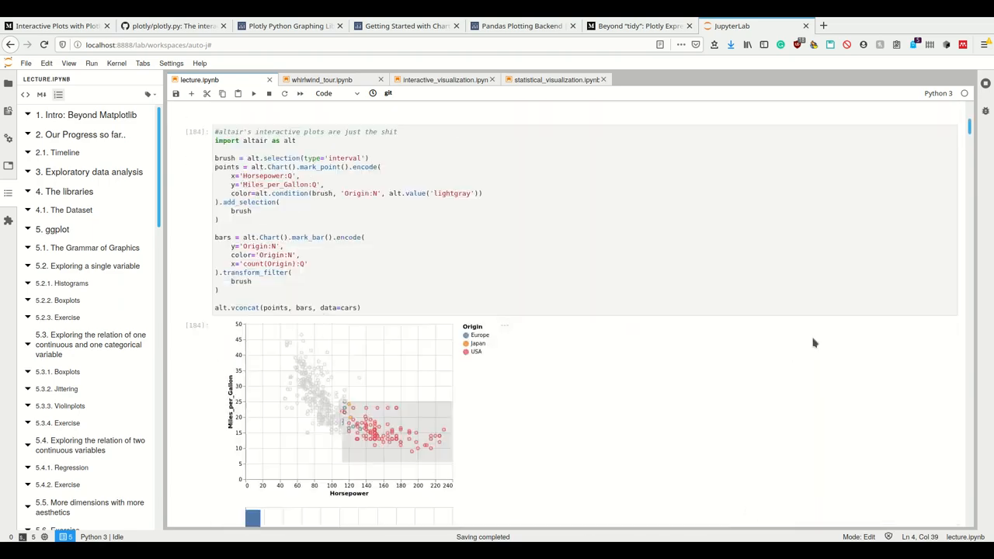
Step: Scroll through the sns.pairplot(cars) grid of plots
{"action": "scroll", "scroll_direction": "down", "scroll_amount": 3}
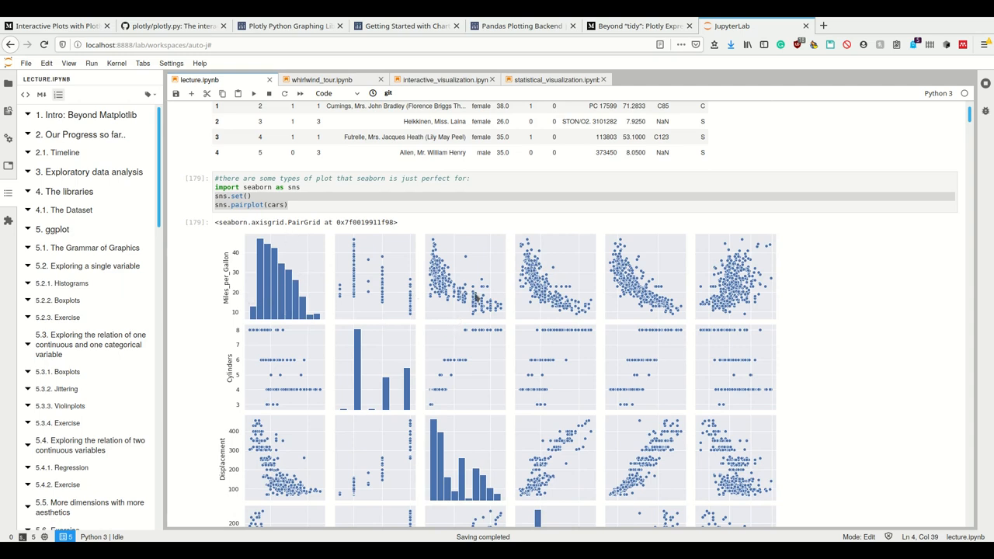
{"action": "scroll", "scroll_direction": "down", "scroll_amount": 3}
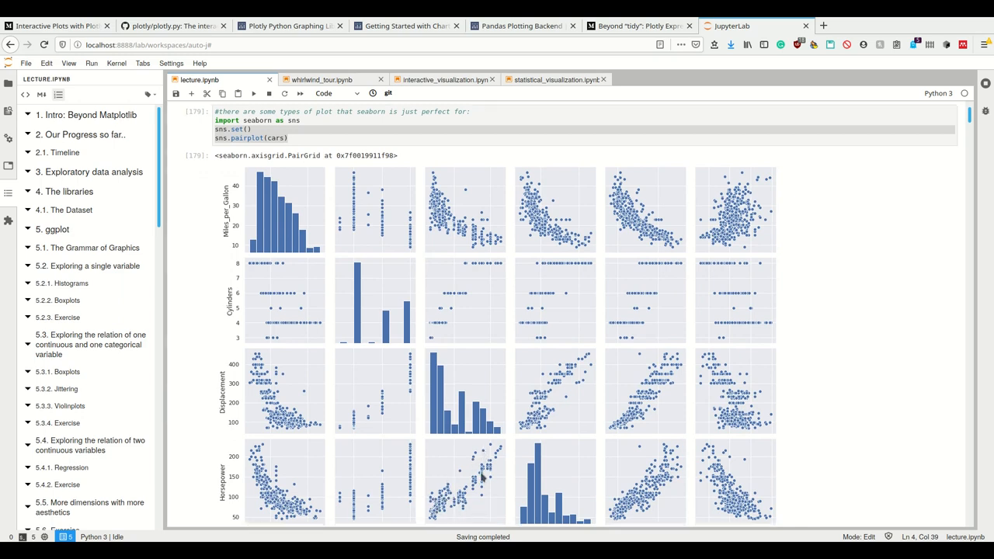
{"action": "scroll", "scroll_direction": "down", "scroll_amount": 3}
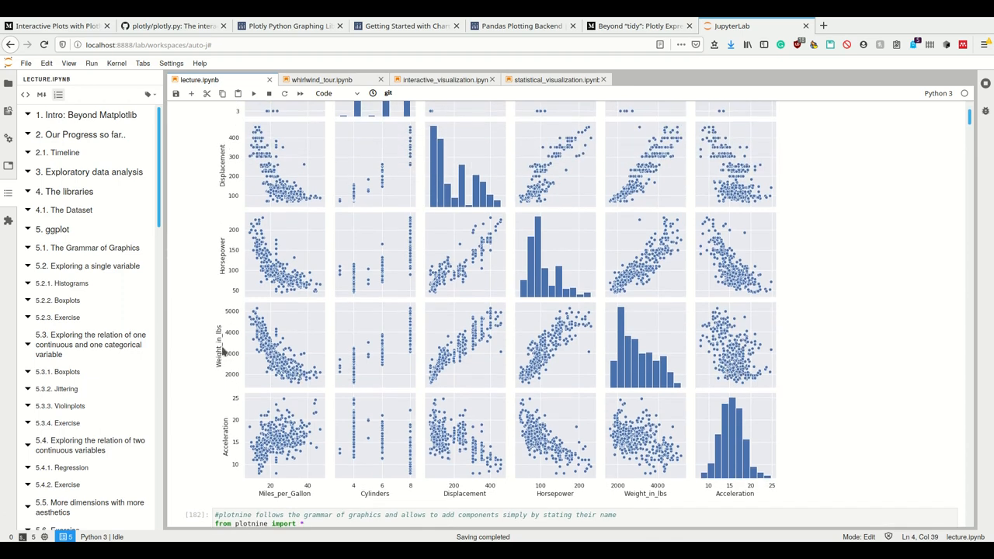
{"action": "mouse_move", "coordinate": [454, 271]}
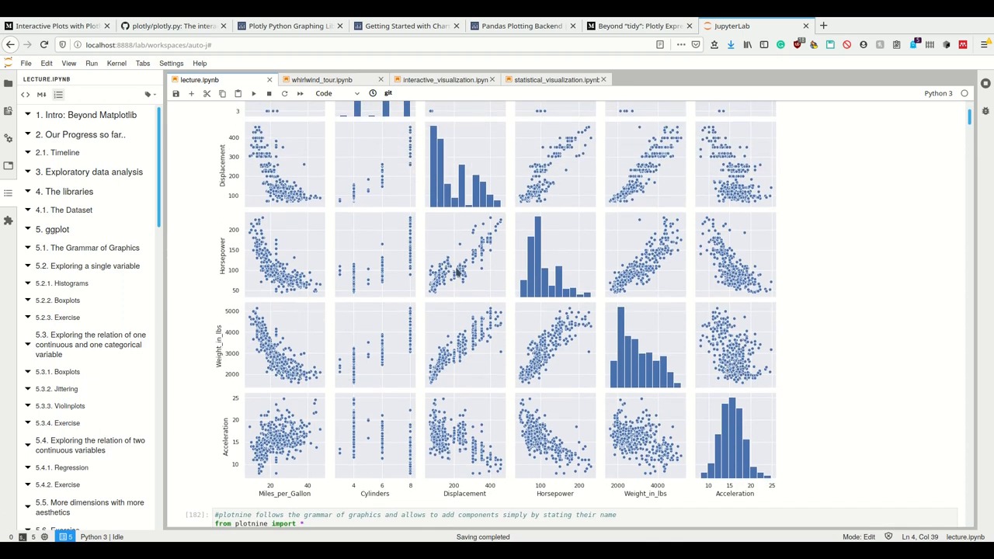
{"action": "mouse_move", "coordinate": [541, 378]}
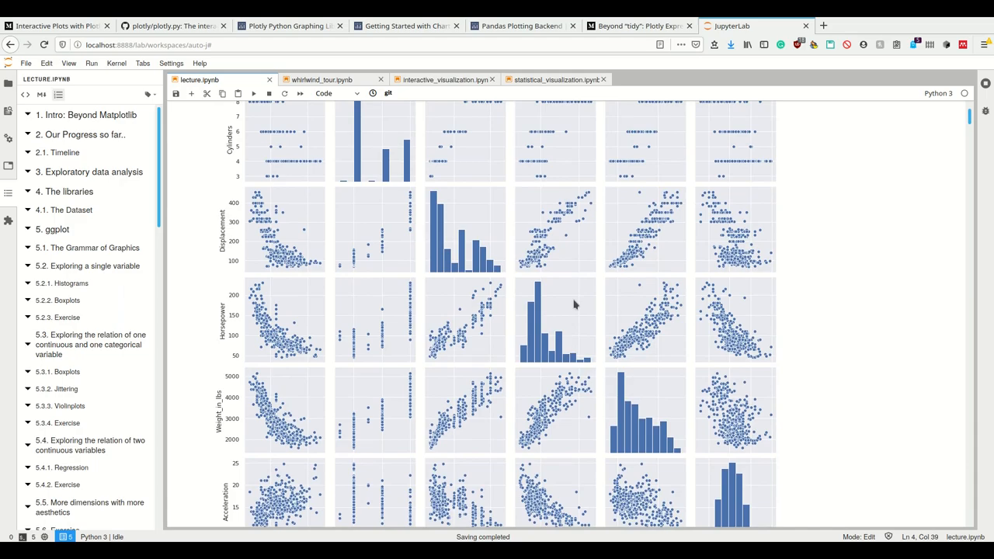
{"action": "scroll", "scroll_direction": "down", "scroll_amount": 3}
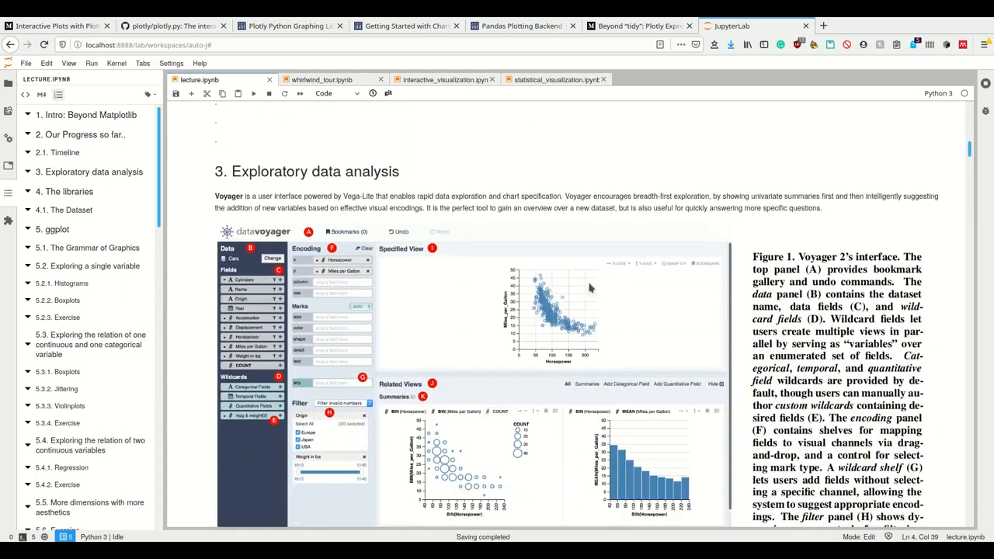
Step: Return to the Exploratory data analysis heading and insert a new cell above it
{"action": "scroll", "scroll_direction": "down", "scroll_amount": 3}
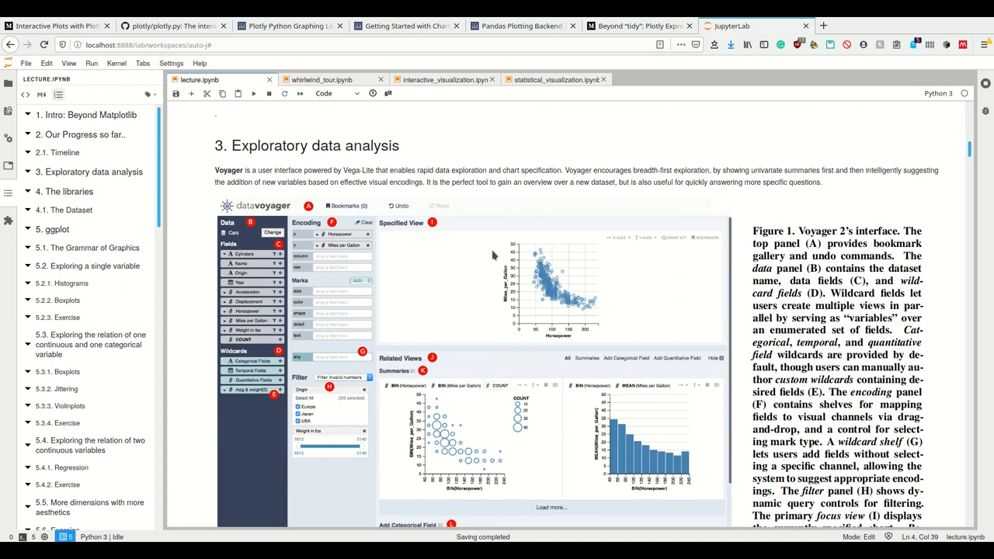
{"action": "scroll", "scroll_direction": "down", "scroll_amount": 3}
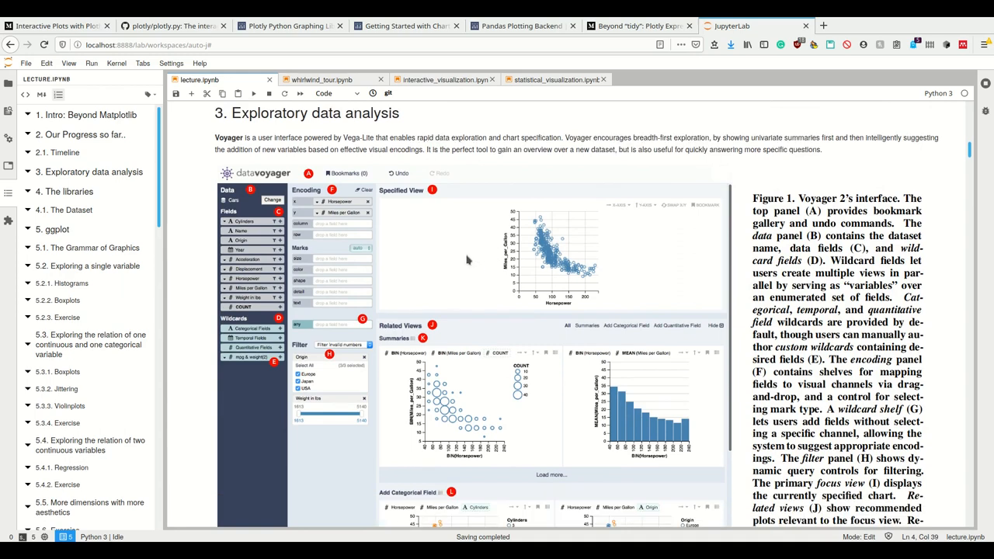
{"action": "scroll", "scroll_direction": "down", "scroll_amount": 3}
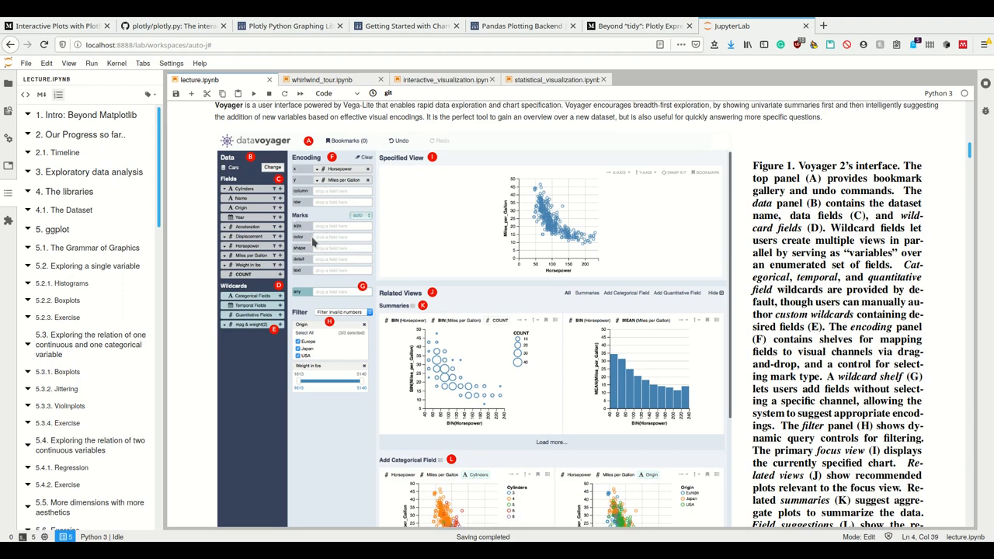
{"action": "mouse_move", "coordinate": [328, 242]}
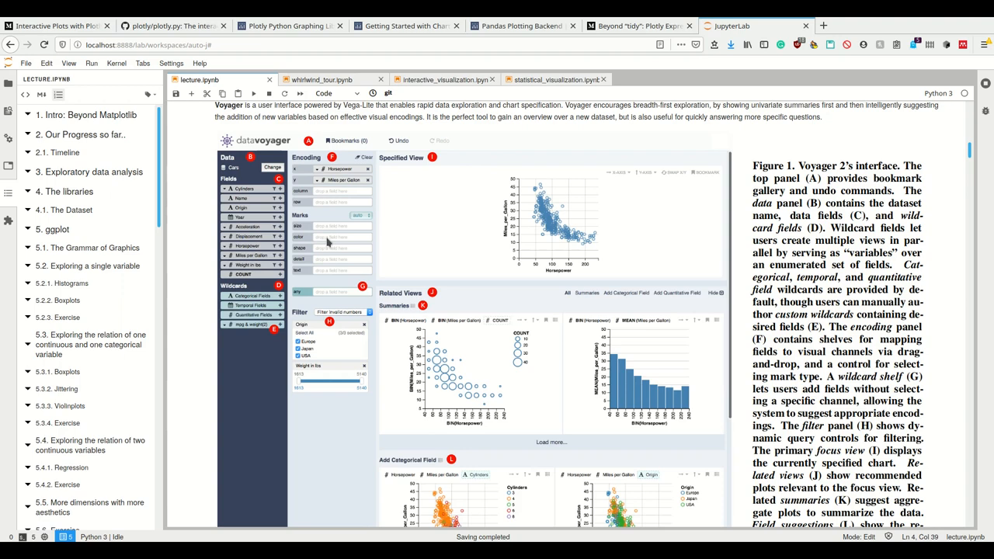
{"action": "mouse_move", "coordinate": [321, 241]}
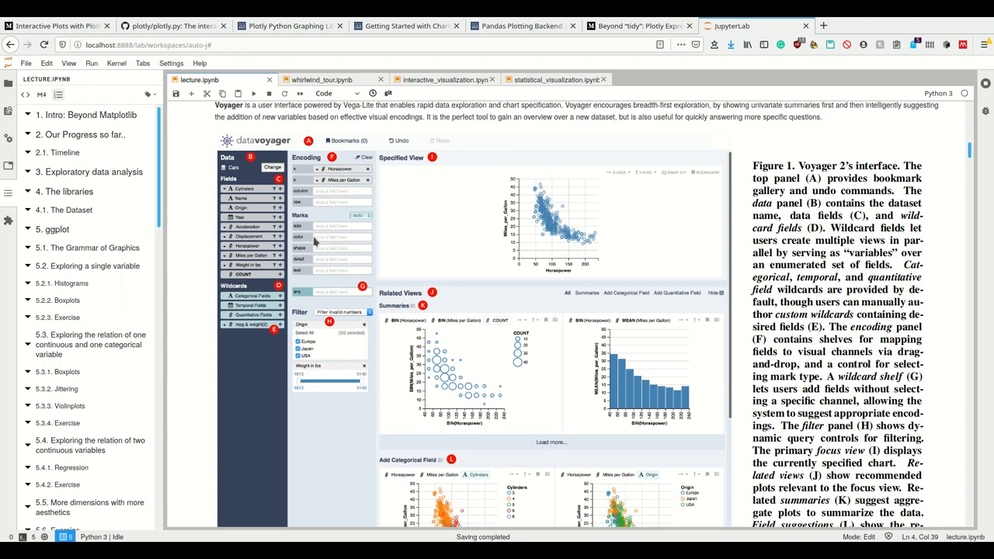
{"action": "mouse_move", "coordinate": [544, 210]}
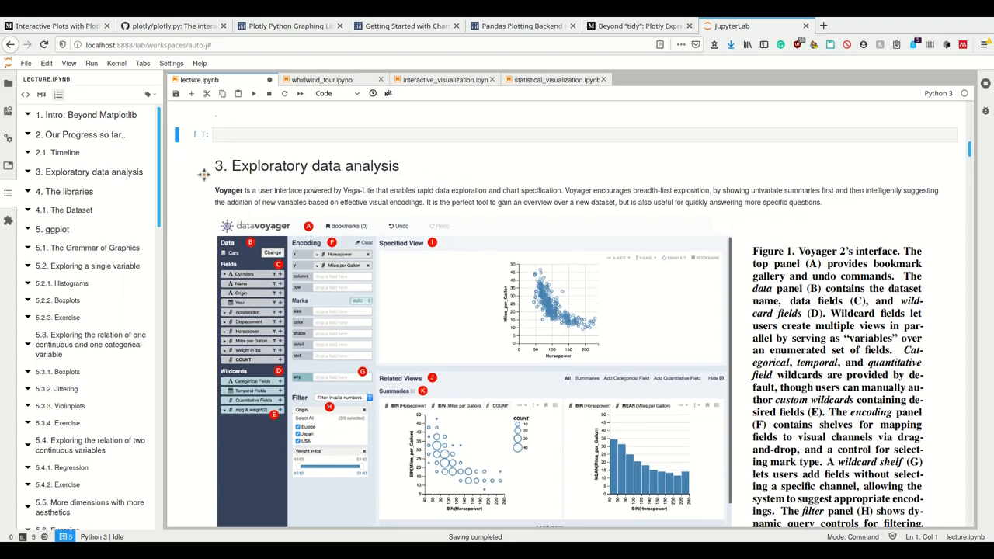
Step: Run cars.head() in the new cell to preview the first five cars
{"action": "type", "text": "cars.head("}
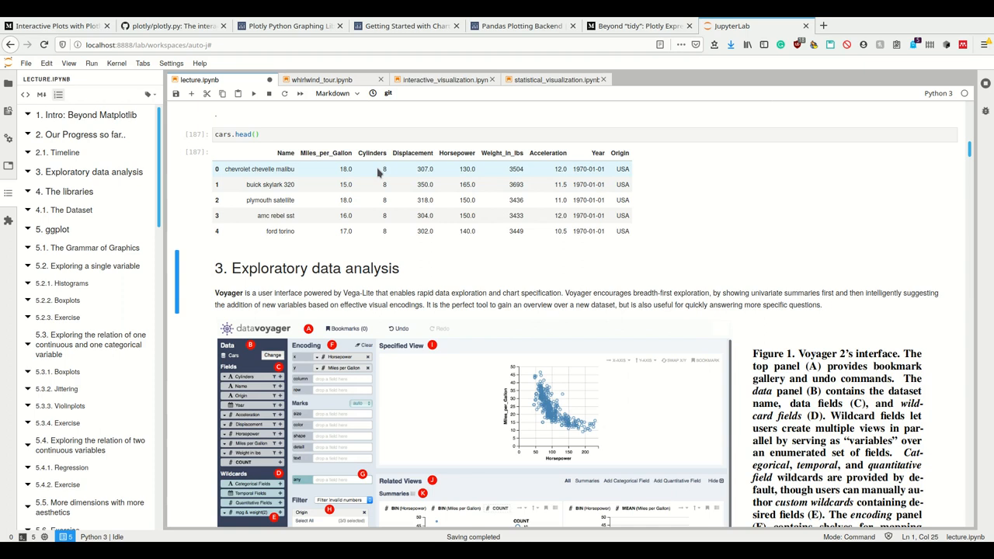
{"action": "mouse_move", "coordinate": [414, 184]}
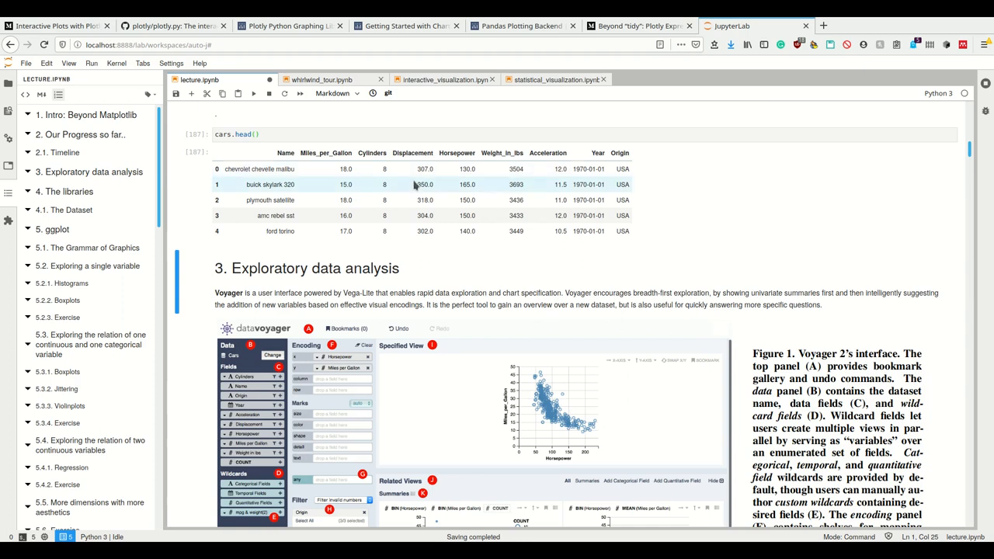
{"action": "mouse_move", "coordinate": [457, 181]}
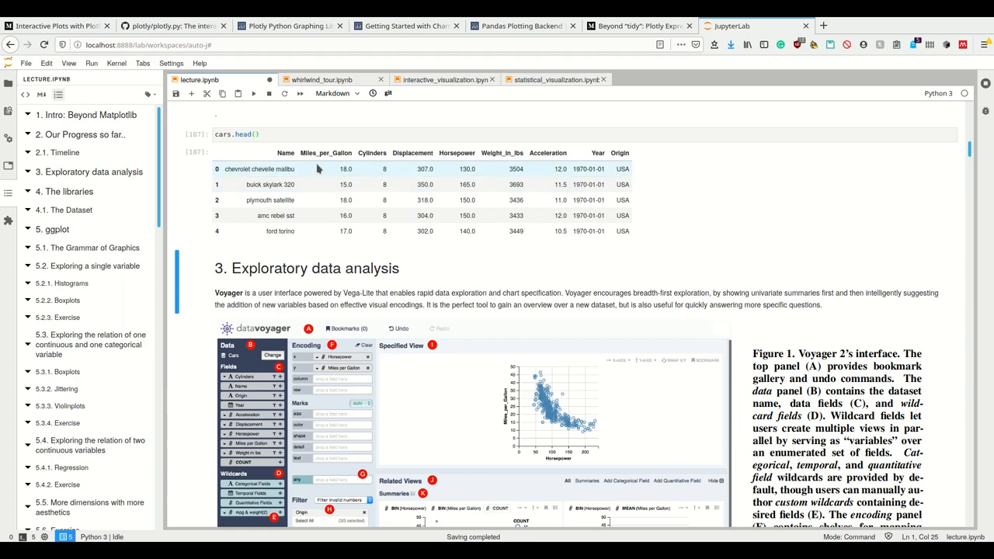
{"action": "mouse_move", "coordinate": [329, 175]}
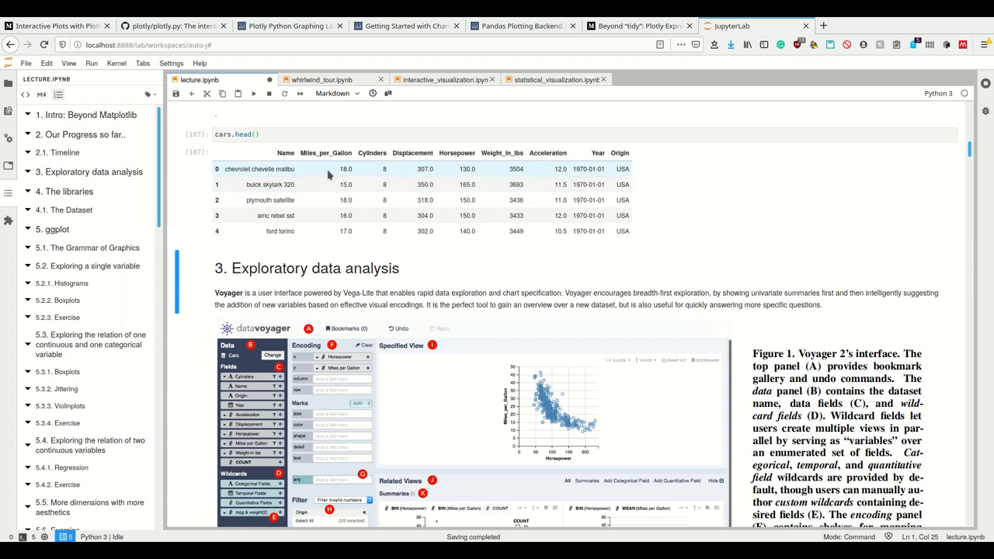
{"action": "mouse_move", "coordinate": [505, 181]}
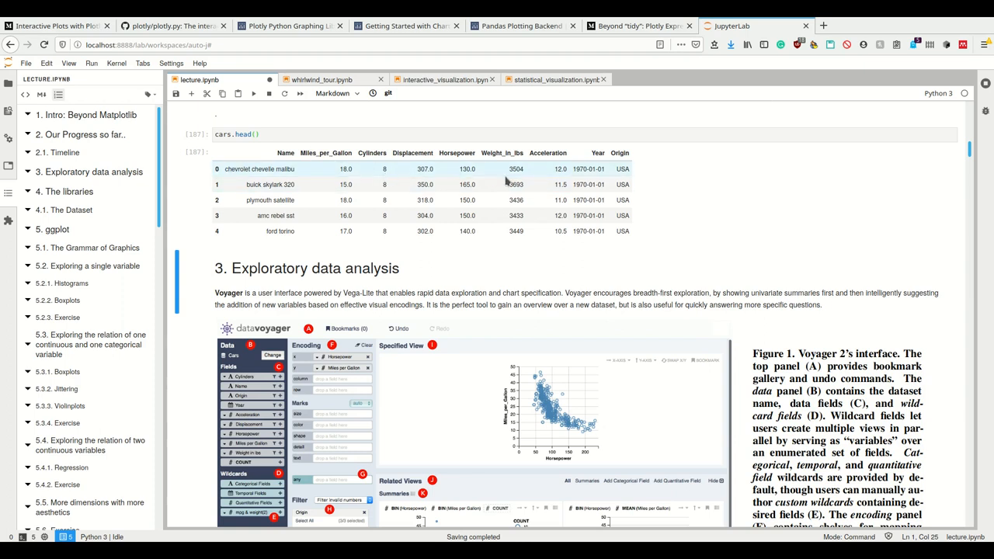
{"action": "mouse_move", "coordinate": [390, 173]}
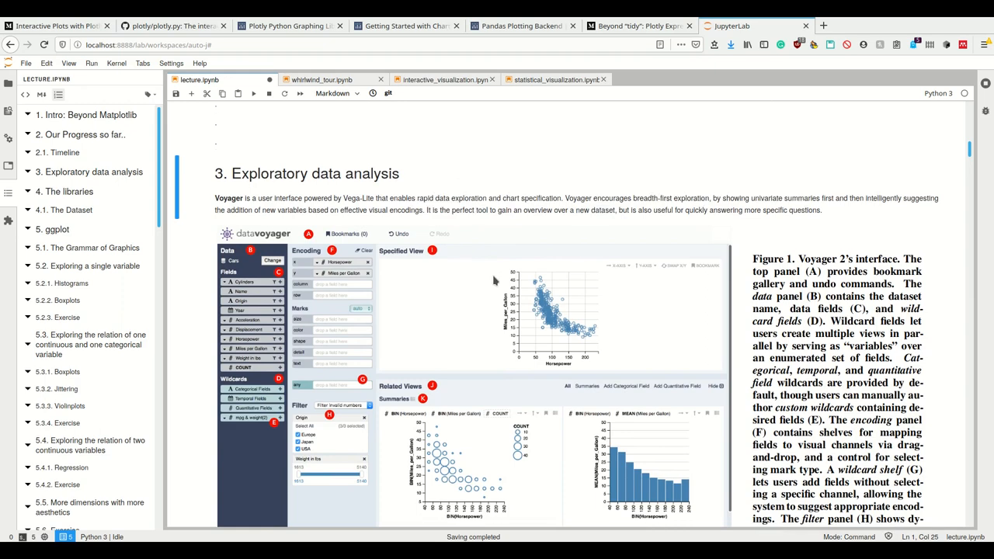
Step: Follow the JupyterLab-Extension note's vega.github.io/voyager2 link into a new browser tab
{"action": "scroll", "scroll_direction": "down", "scroll_amount": 3}
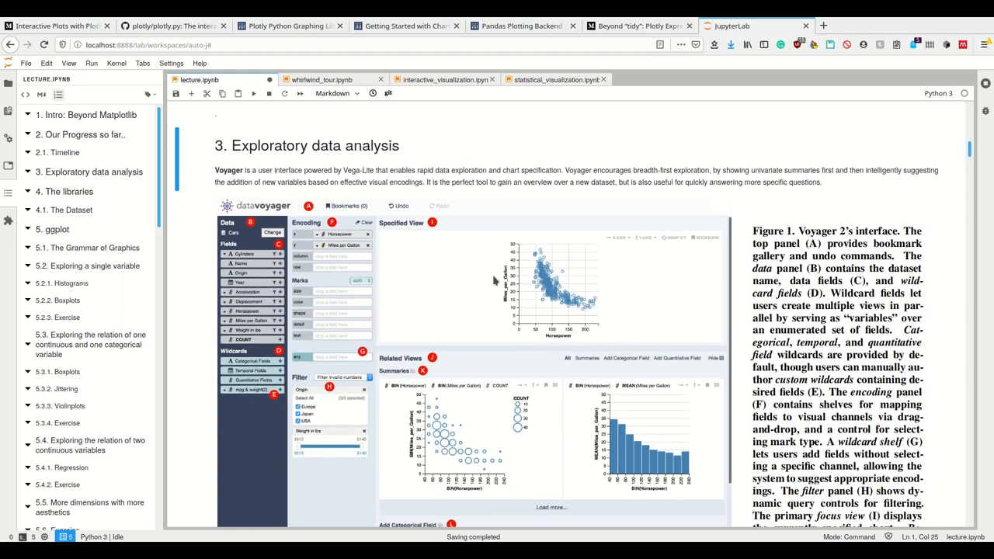
{"action": "scroll", "scroll_direction": "down", "scroll_amount": 3}
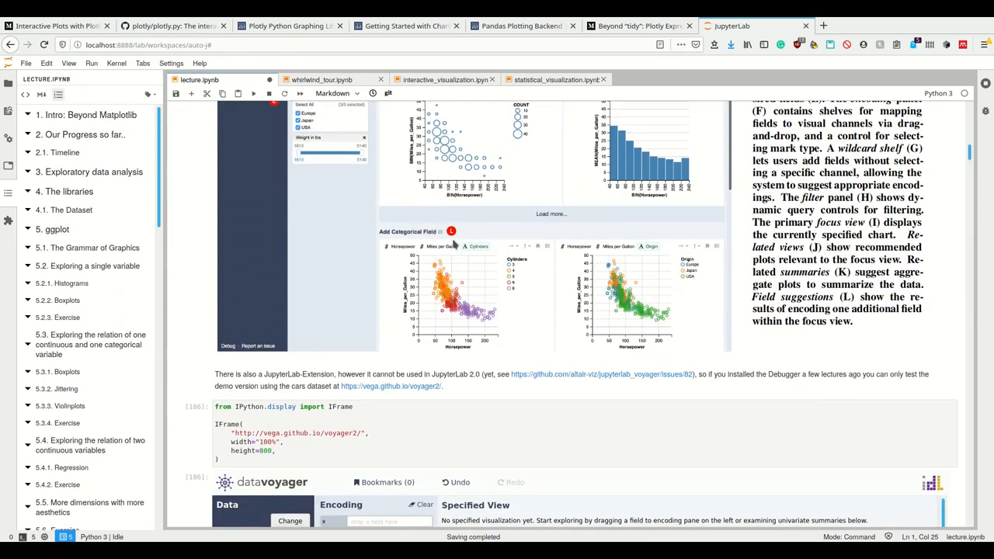
{"action": "scroll", "scroll_direction": "down", "scroll_amount": 3}
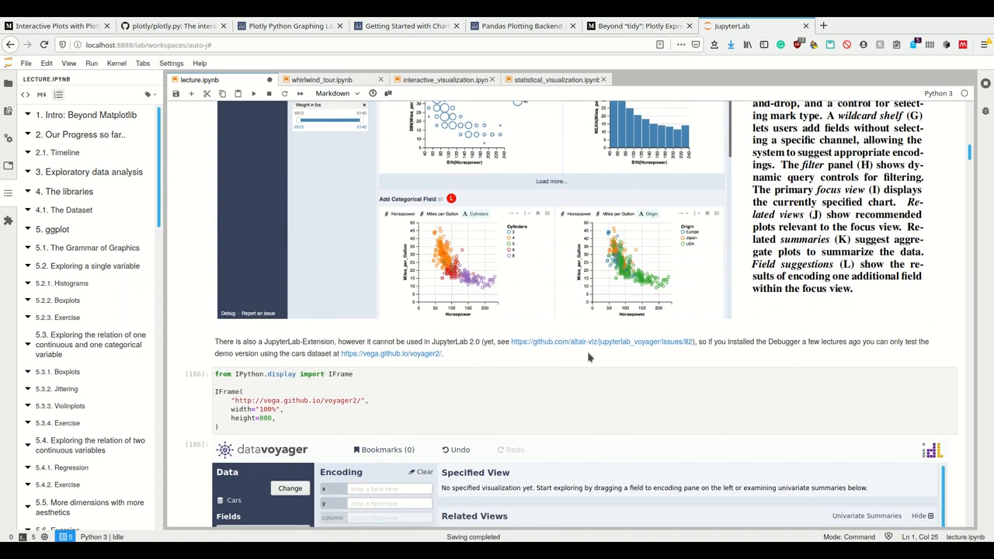
{"action": "double_click", "coordinate": [441, 341]}
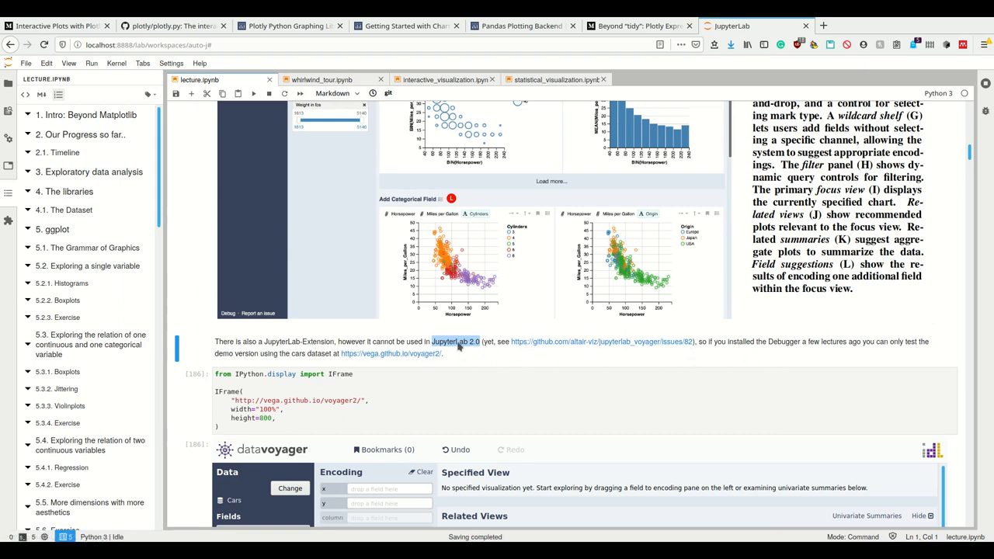
{"action": "mouse_move", "coordinate": [579, 345]}
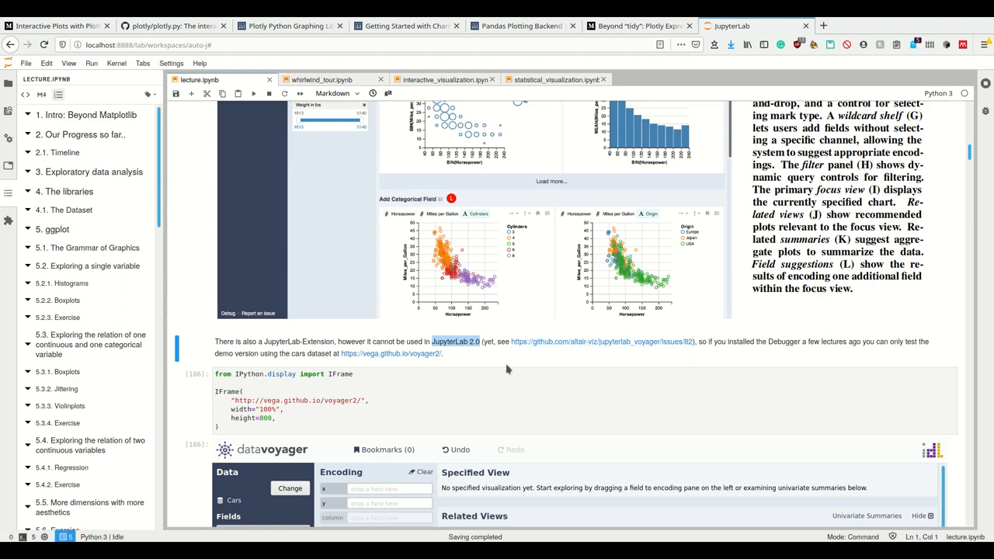
{"action": "scroll", "scroll_direction": "down", "scroll_amount": 3}
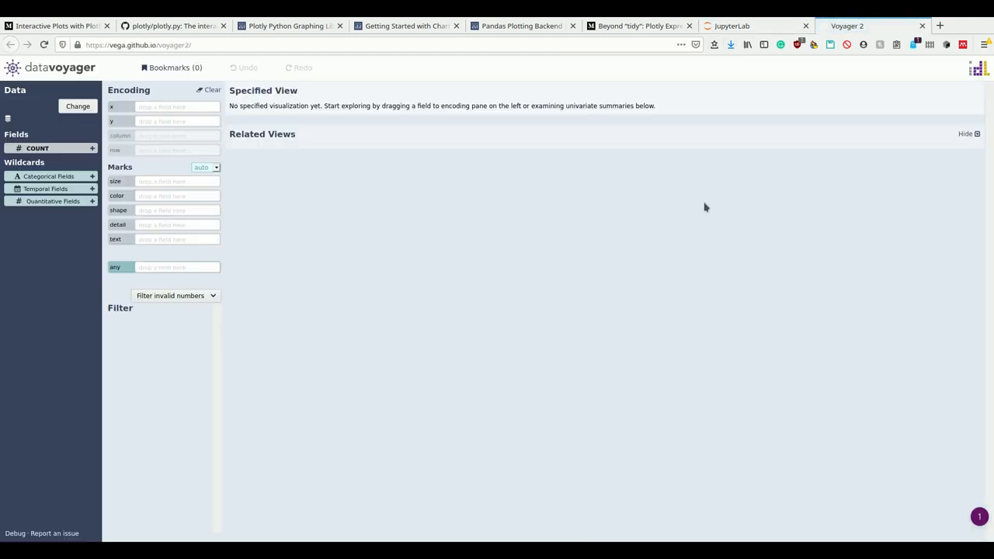
Step: Check the dataset chooser's add-from-URL option, then review the Cars univariate summaries
{"action": "left_click", "coordinate": [77, 106]}
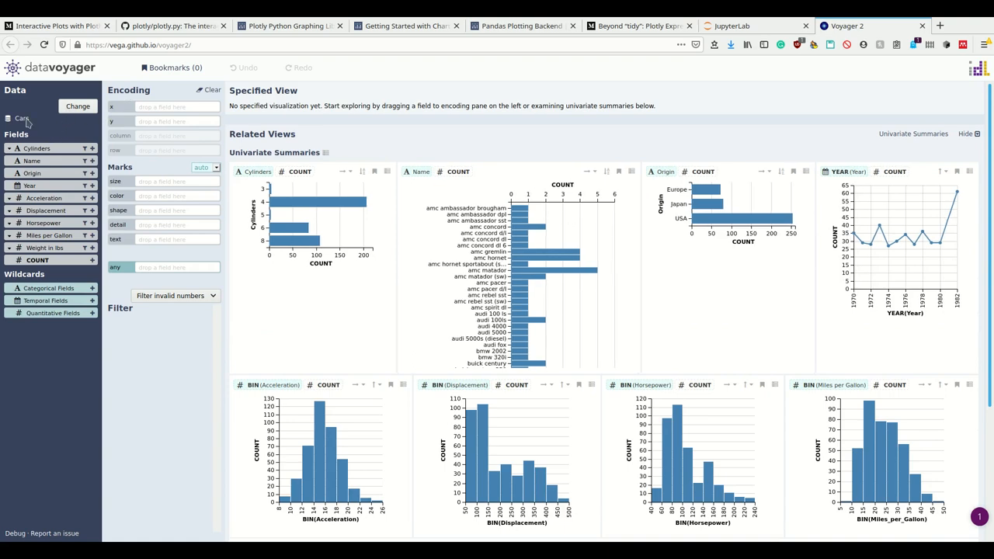
{"action": "left_click", "coordinate": [77, 106]}
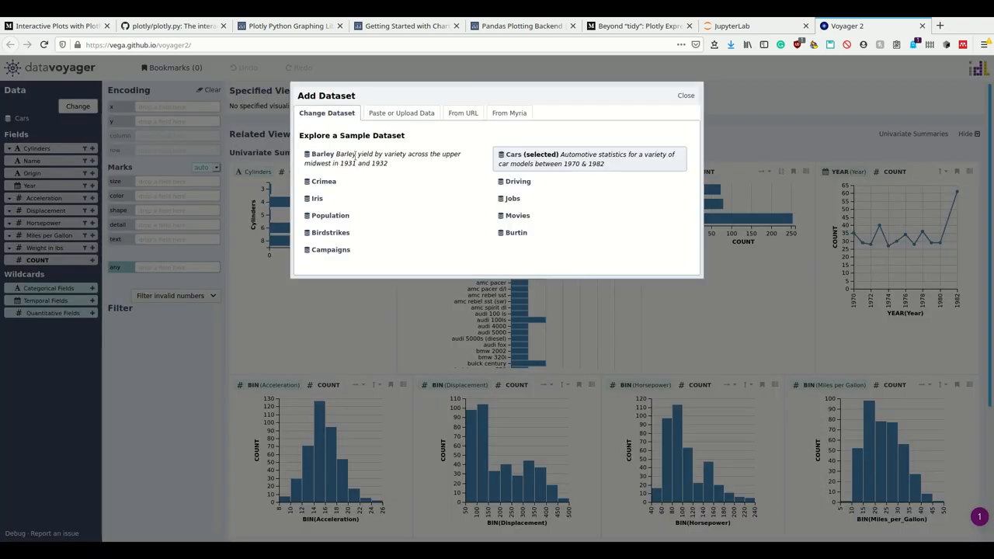
{"action": "left_click", "coordinate": [459, 112]}
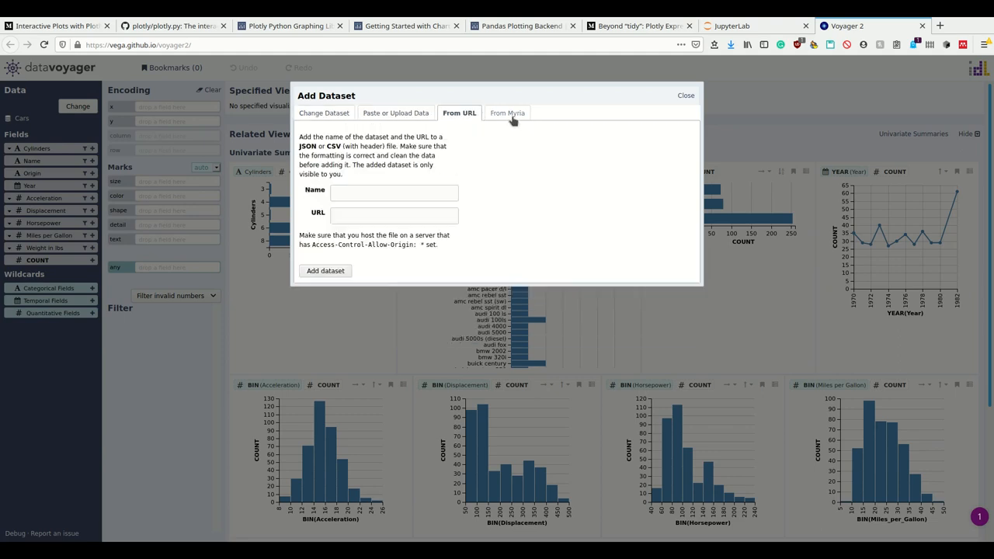
{"action": "left_click", "coordinate": [685, 95]}
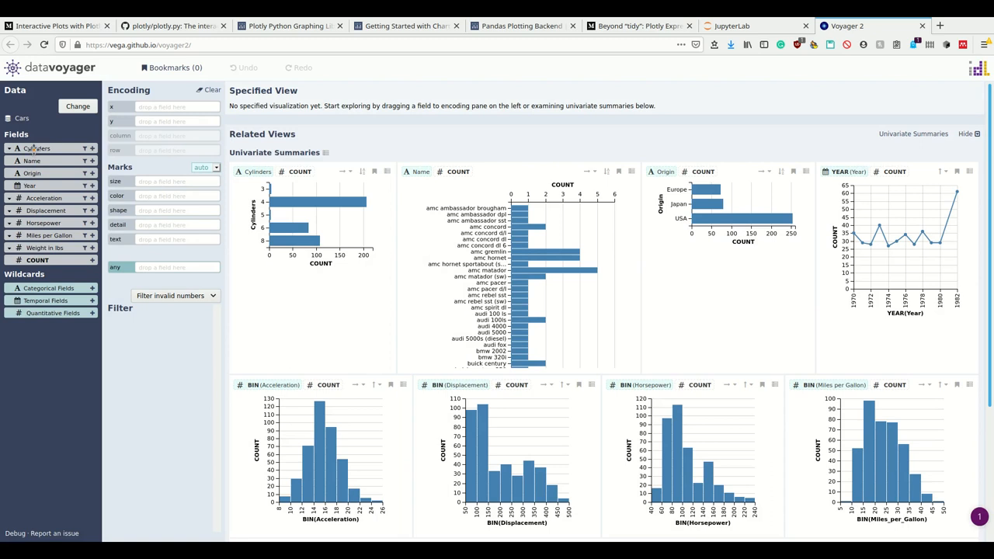
{"action": "mouse_move", "coordinate": [30, 223]}
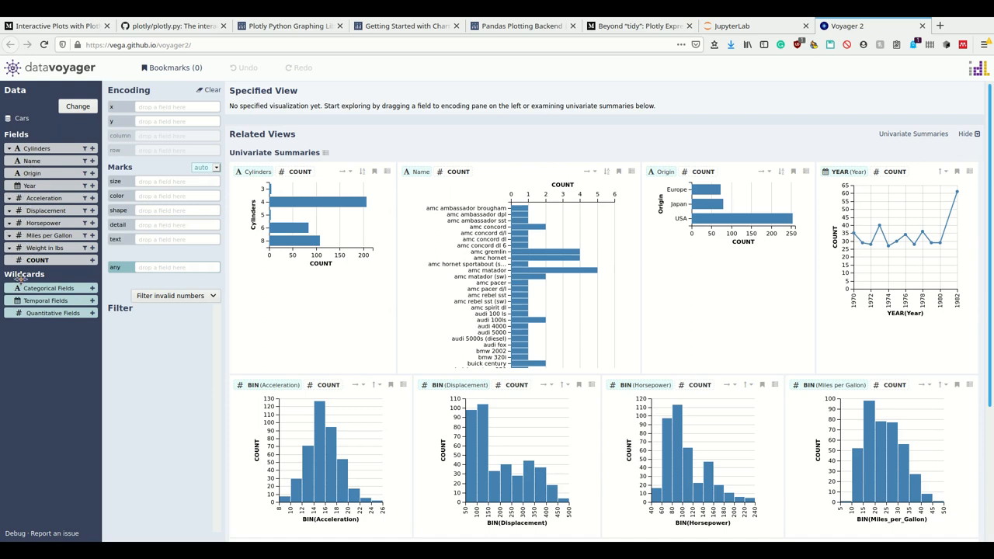
{"action": "mouse_move", "coordinate": [49, 301]}
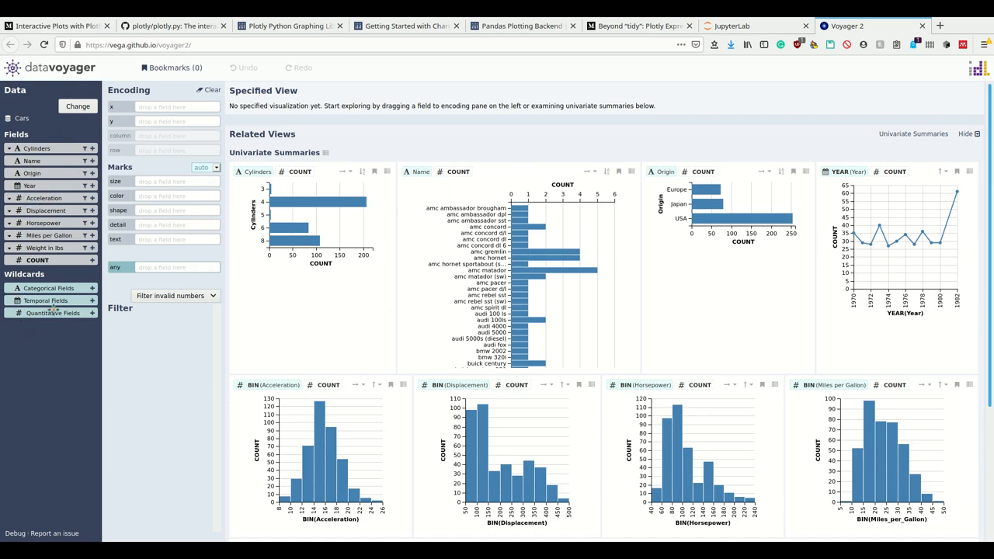
{"action": "mouse_move", "coordinate": [49, 318]}
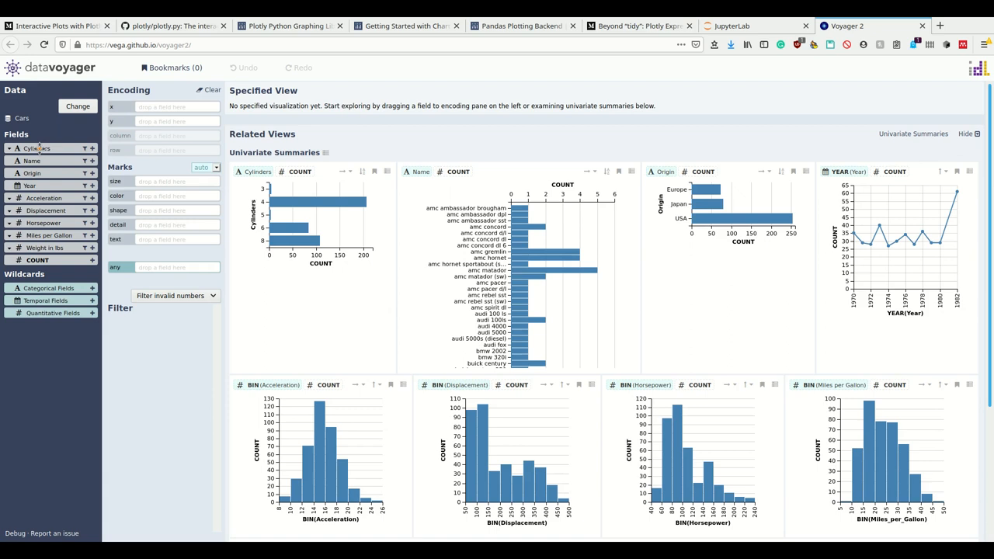
{"action": "mouse_move", "coordinate": [146, 150]}
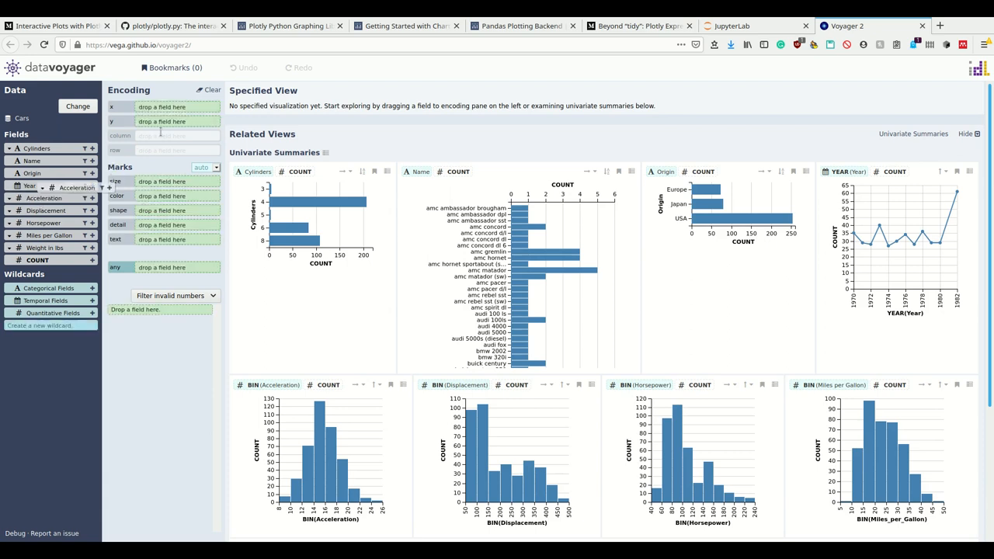
Step: Bin Acceleration on x into a count histogram and promote the Cylinders-coloured view
{"action": "left_click_drag", "start_coordinate": [44, 198], "coordinate": [177, 107]}
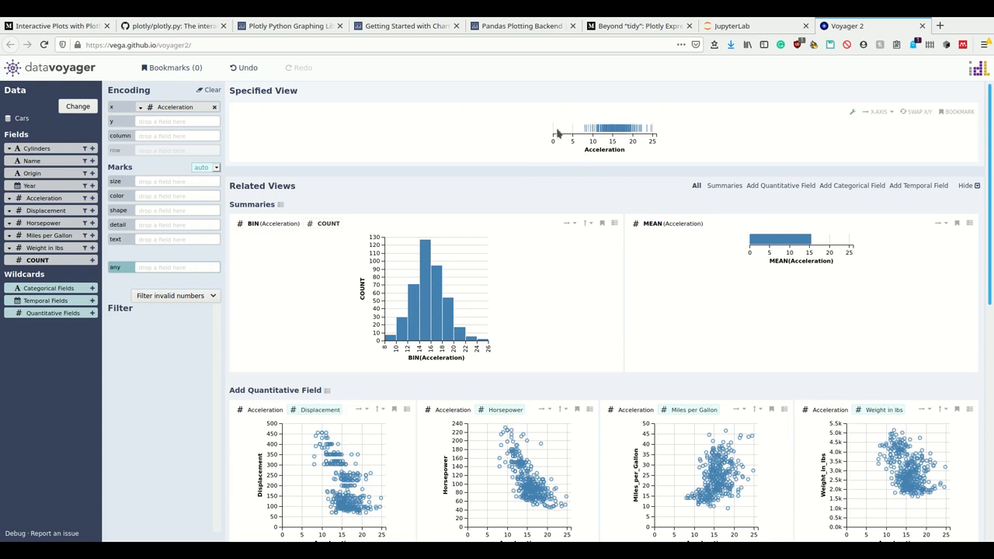
{"action": "mouse_move", "coordinate": [606, 140]}
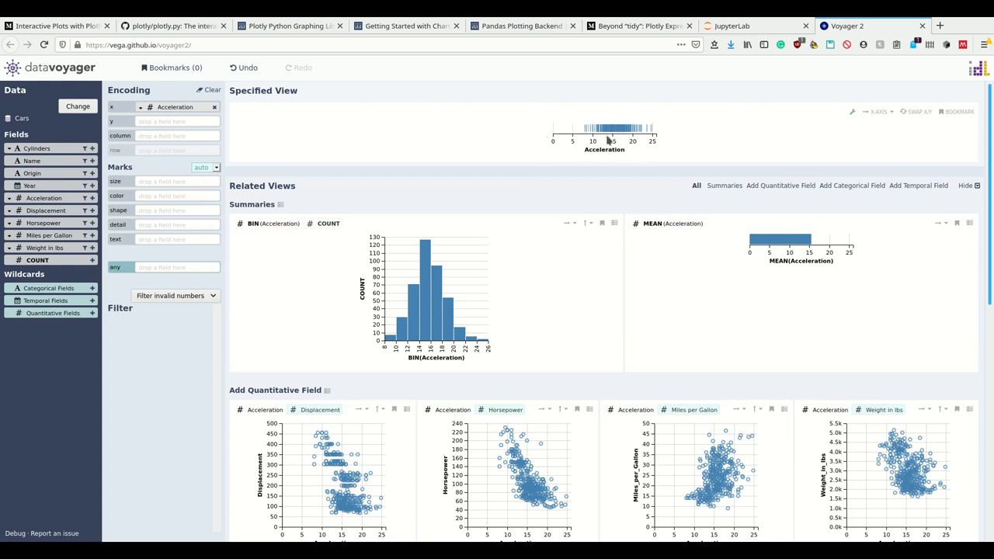
{"action": "mouse_move", "coordinate": [619, 142]}
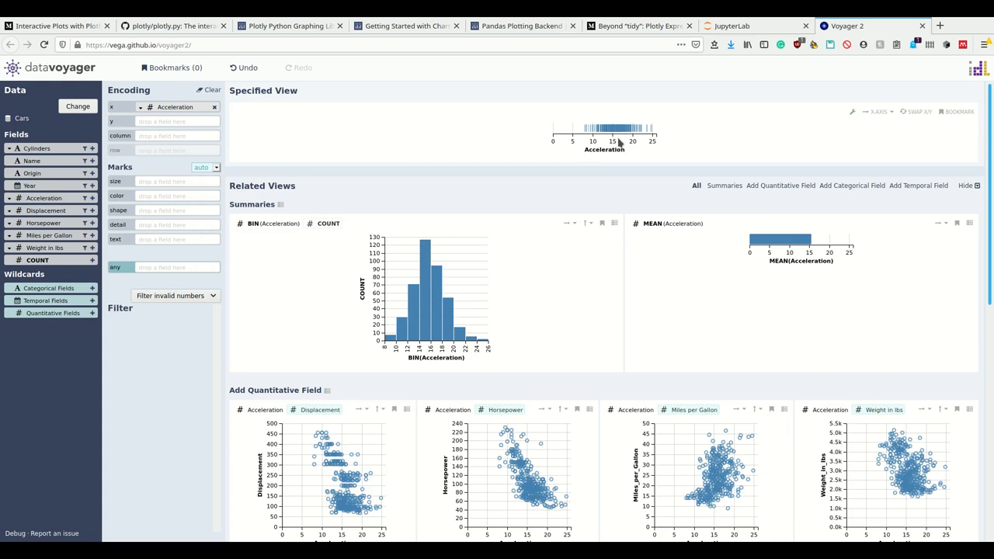
{"action": "mouse_move", "coordinate": [733, 147]}
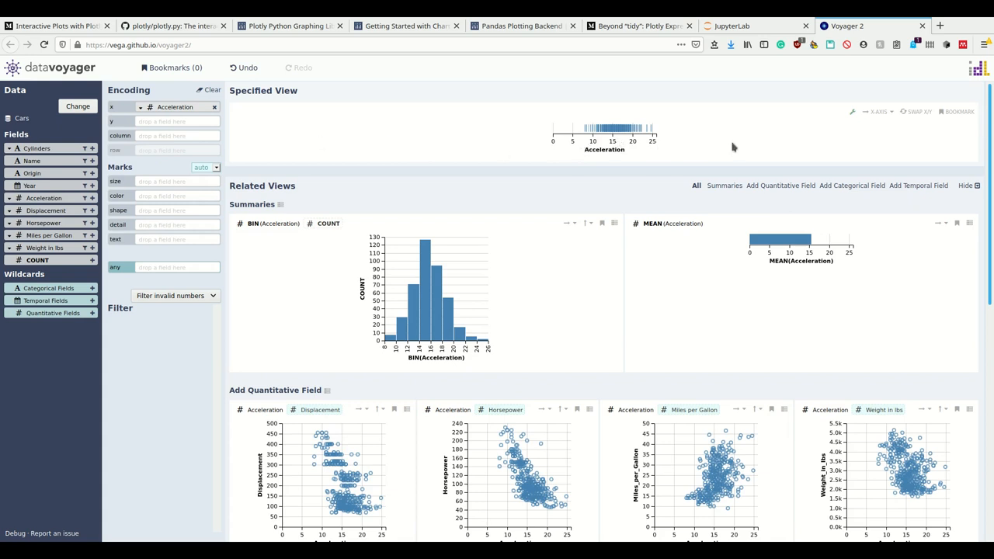
{"action": "mouse_move", "coordinate": [470, 154]}
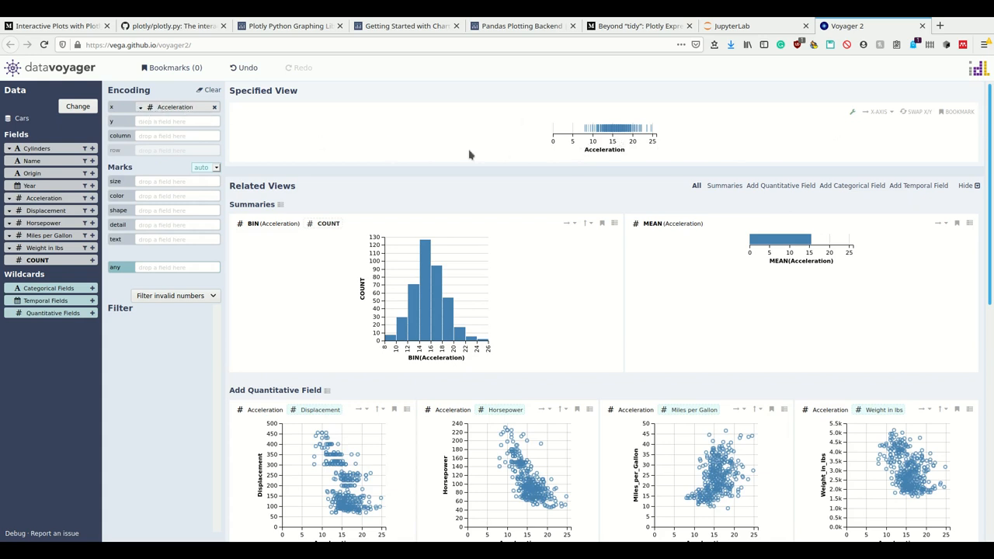
{"action": "mouse_move", "coordinate": [472, 244]}
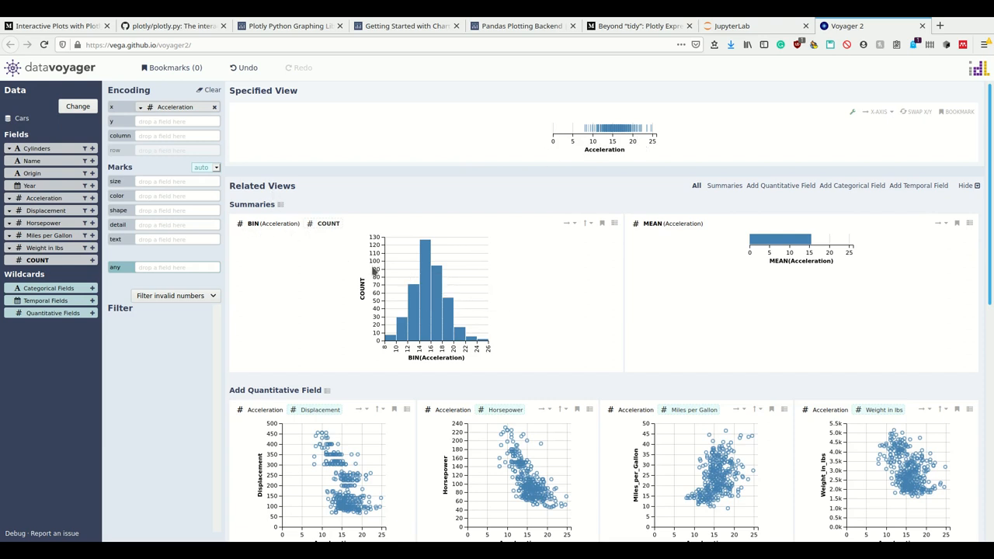
{"action": "mouse_move", "coordinate": [392, 243]}
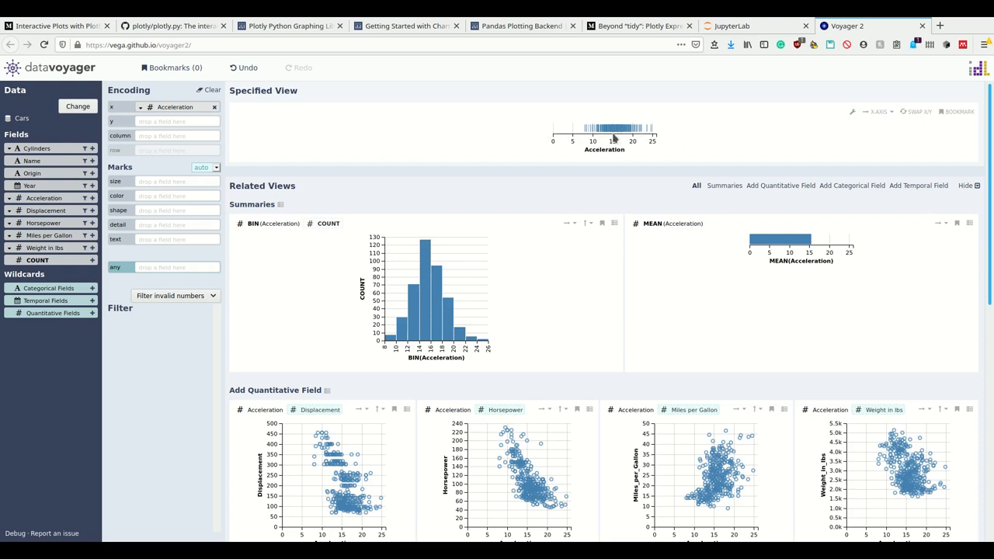
{"action": "mouse_move", "coordinate": [172, 106]}
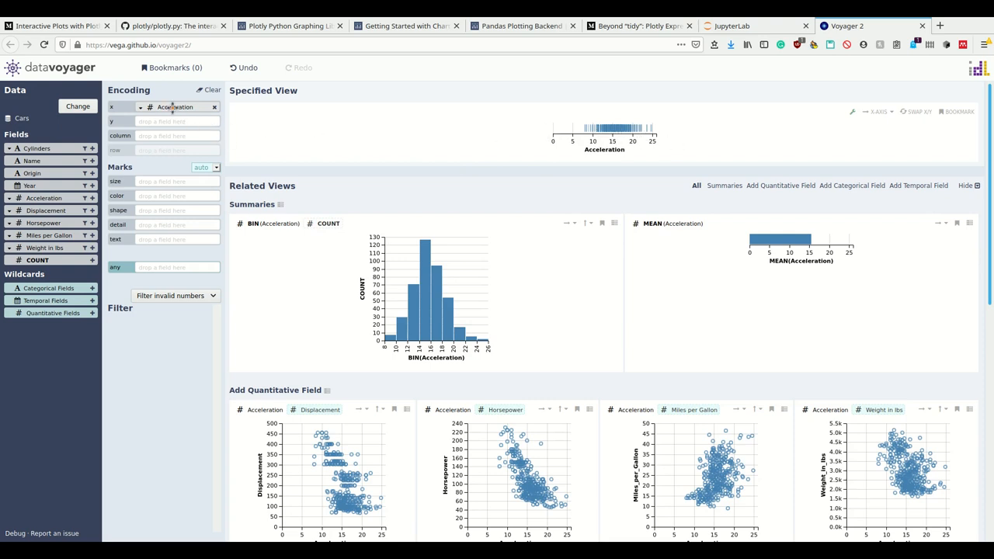
{"action": "mouse_move", "coordinate": [392, 263]}
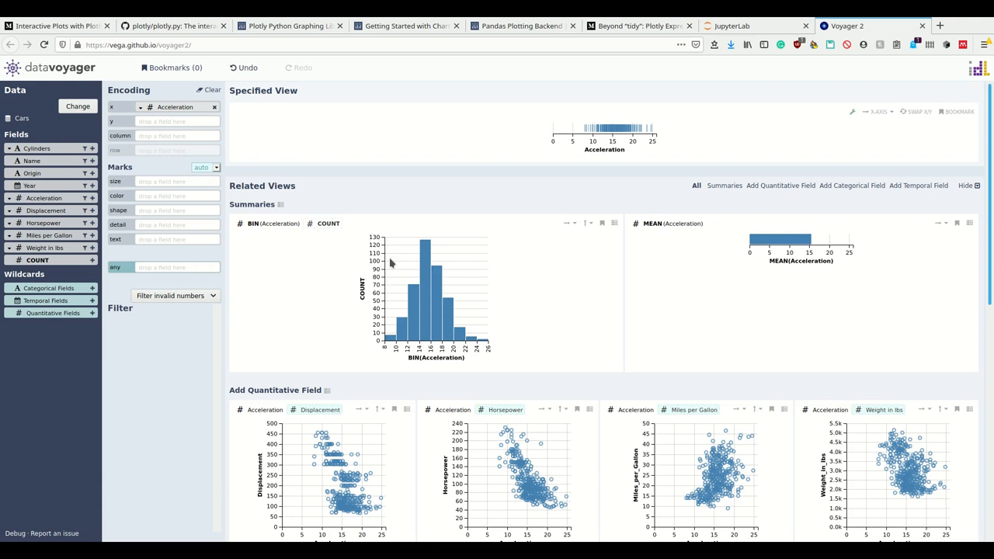
{"action": "mouse_move", "coordinate": [434, 301]}
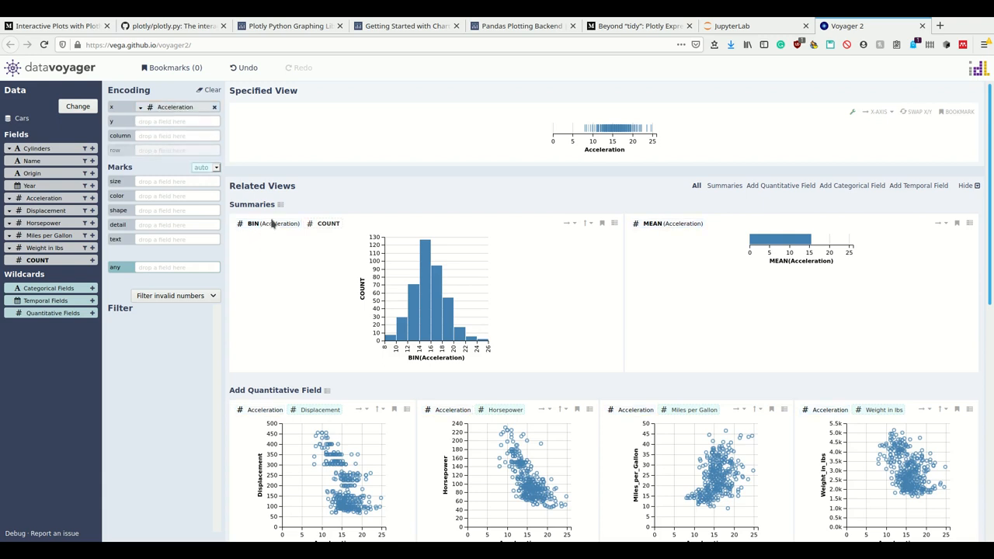
{"action": "left_click", "coordinate": [272, 223]}
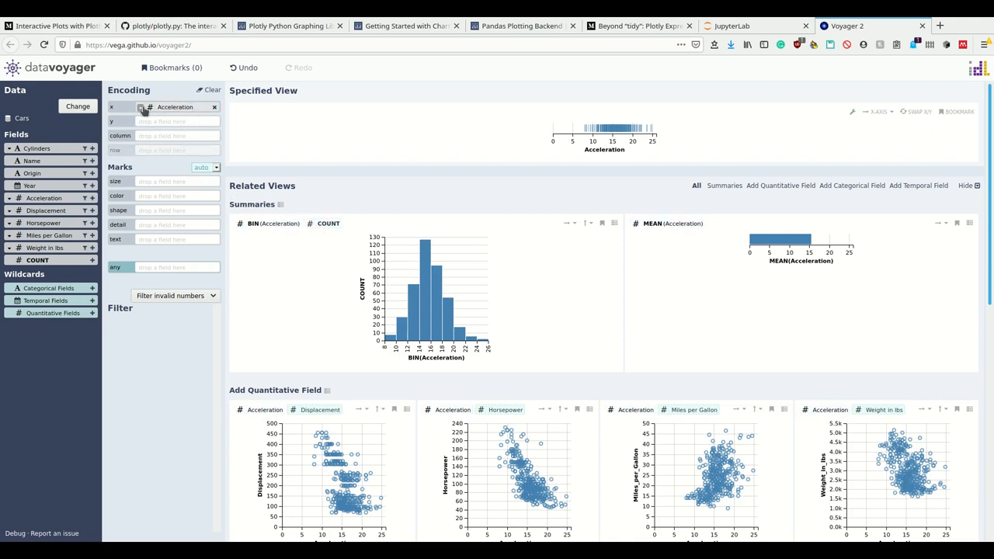
{"action": "left_click", "coordinate": [141, 107]}
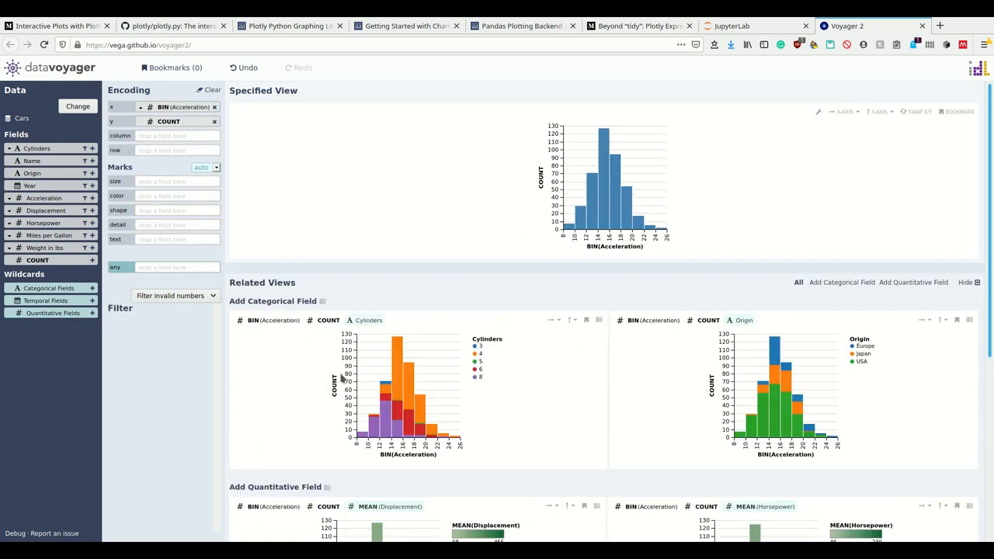
{"action": "left_click", "coordinate": [369, 320]}
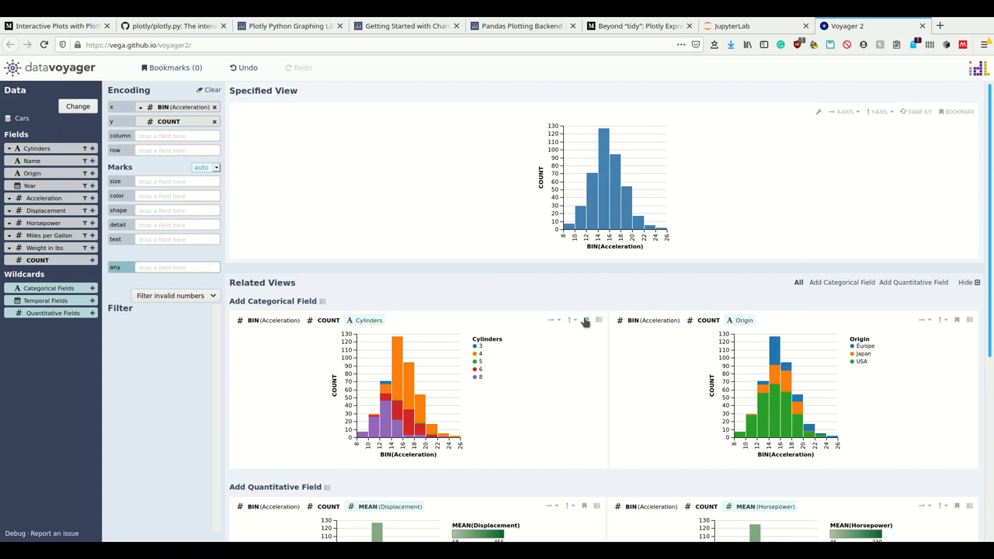
{"action": "left_click", "coordinate": [584, 320]}
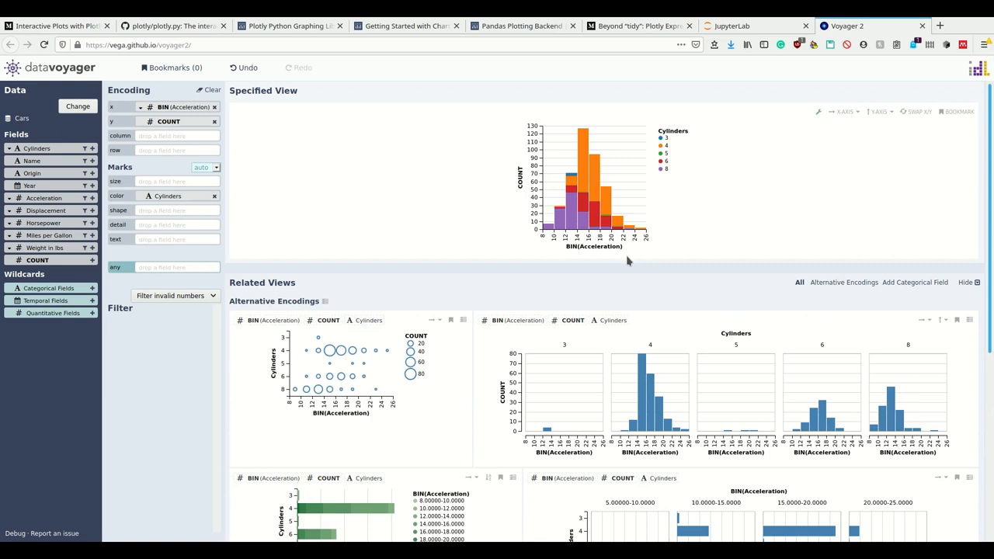
{"action": "mouse_move", "coordinate": [503, 216]}
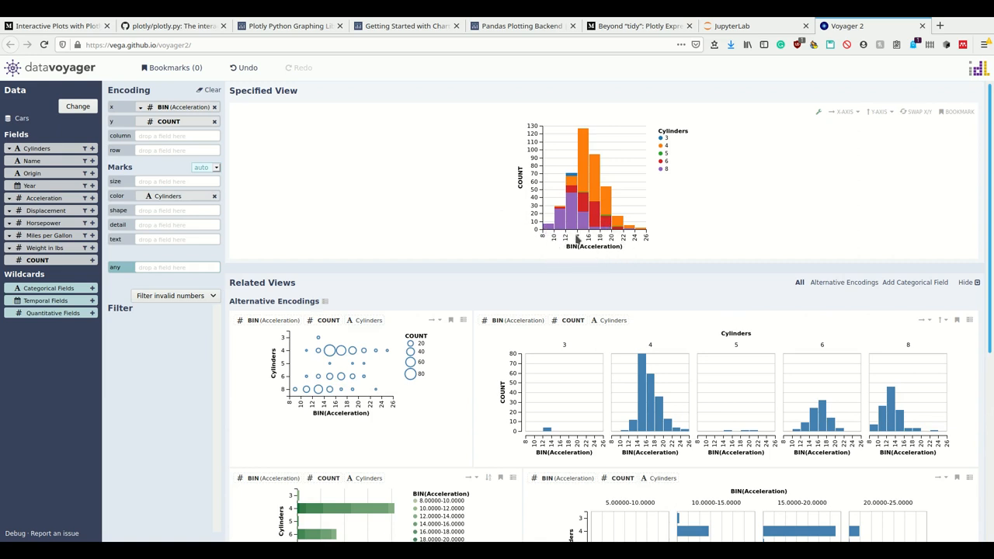
{"action": "mouse_move", "coordinate": [583, 144]}
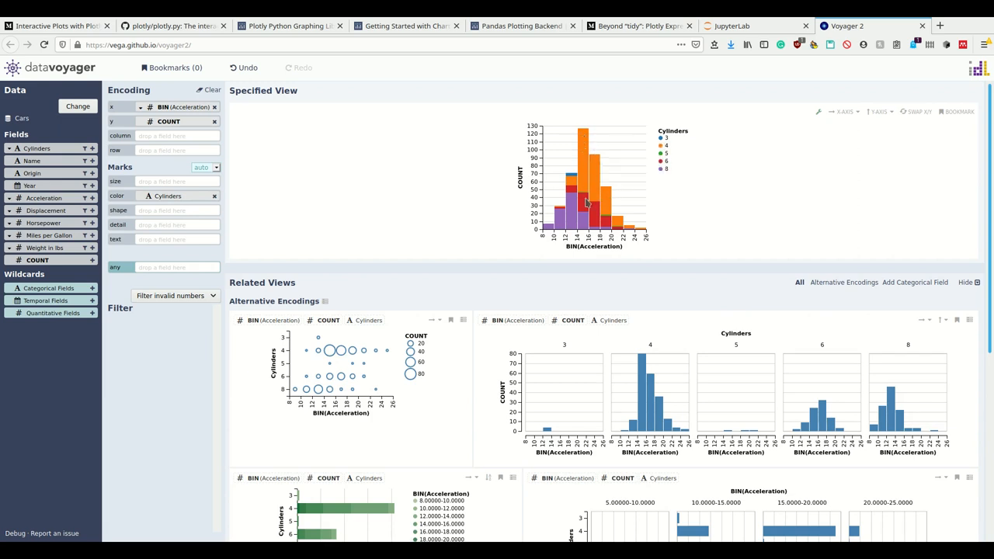
{"action": "mouse_move", "coordinate": [588, 220]}
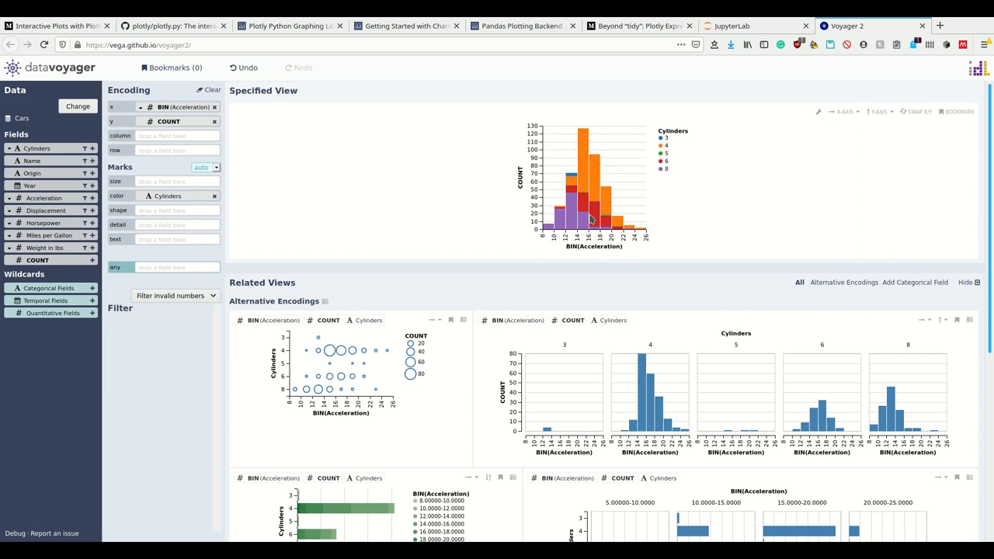
{"action": "mouse_move", "coordinate": [586, 202]}
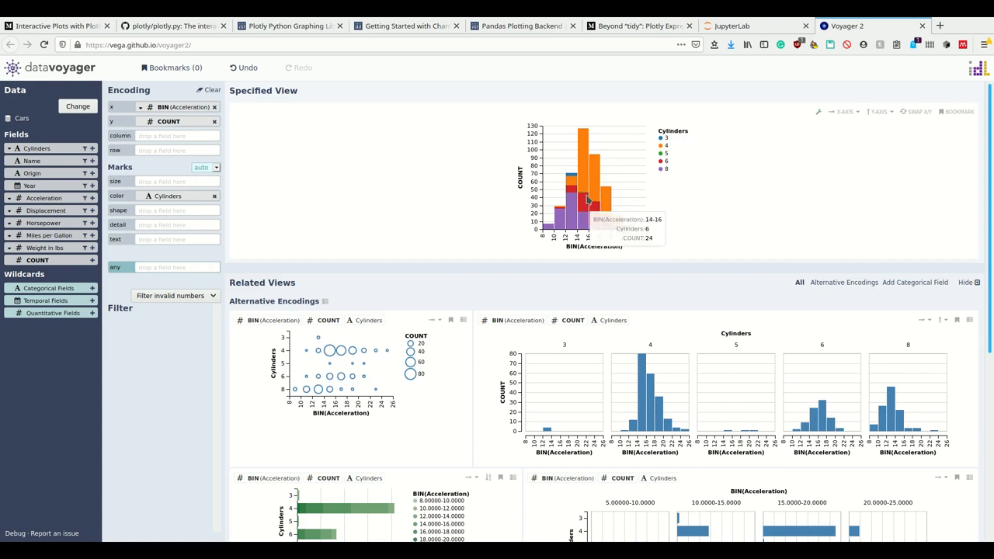
{"action": "mouse_move", "coordinate": [589, 208]}
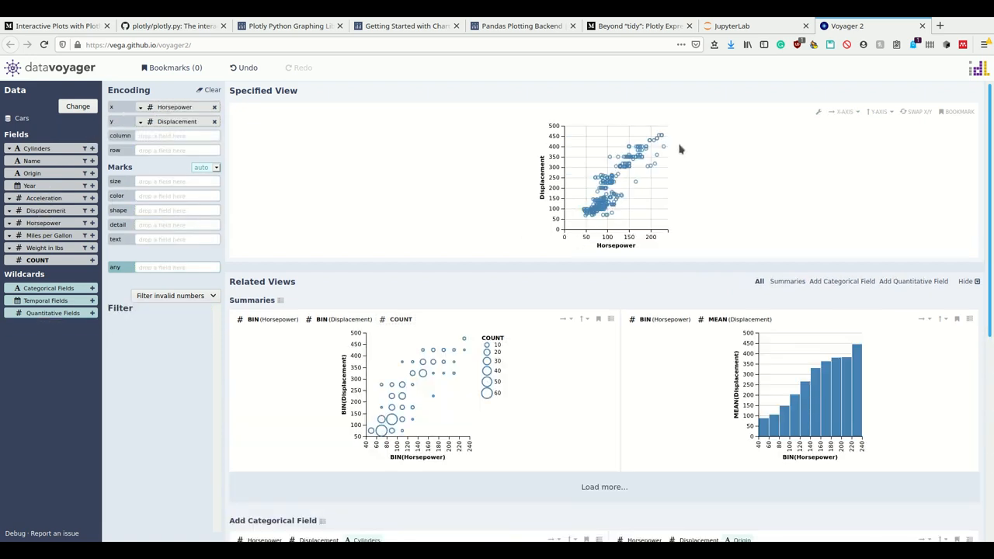
{"action": "mouse_move", "coordinate": [589, 203]}
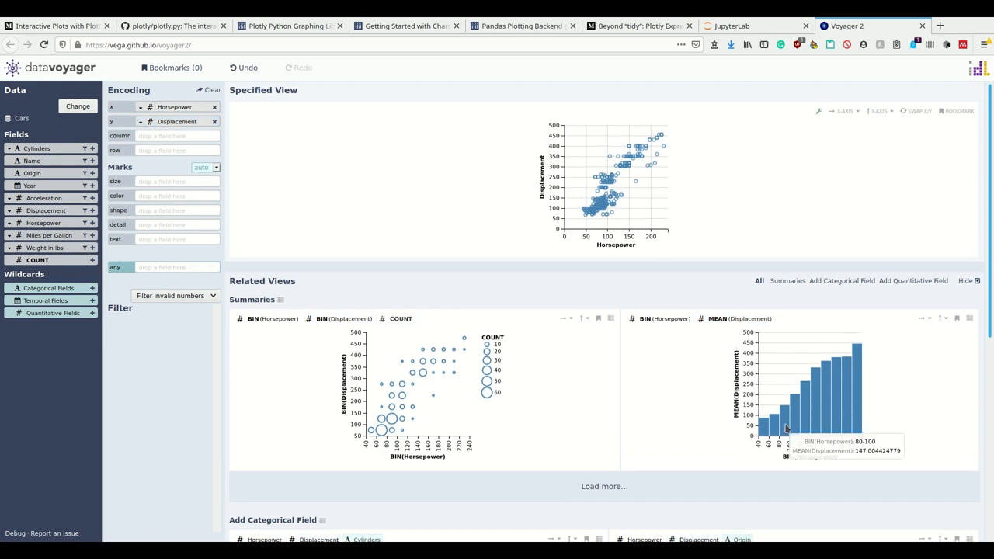
Step: Scroll to the mean-based summary suggestions below the Horsepower-versus-Displacement scatter plot
{"action": "scroll", "scroll_direction": "down", "scroll_amount": 3}
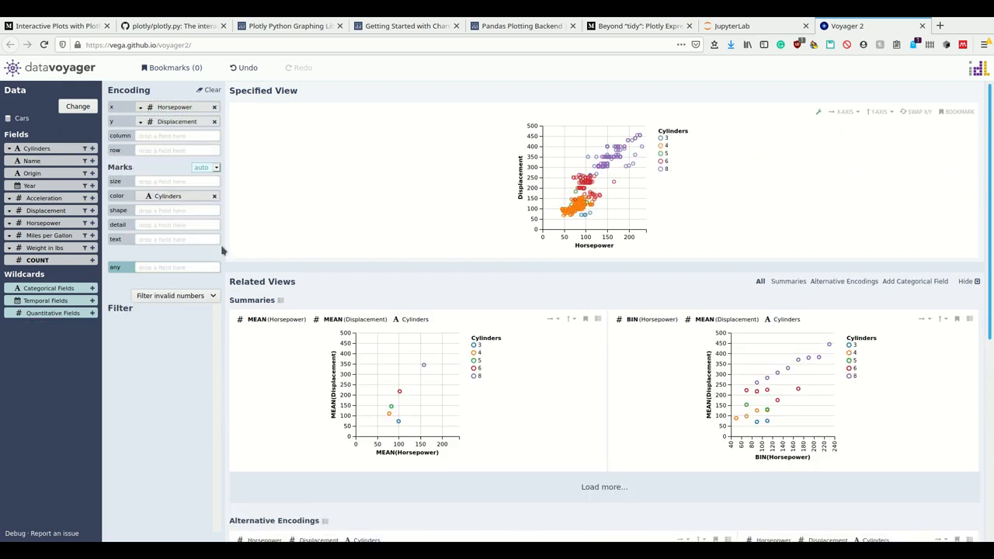
{"action": "mouse_move", "coordinate": [615, 206]}
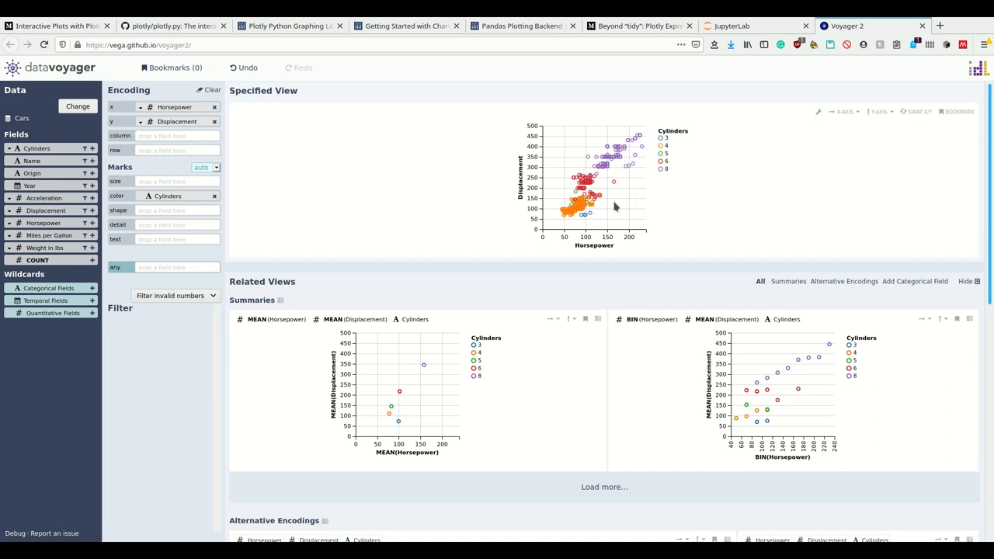
{"action": "mouse_move", "coordinate": [614, 161]}
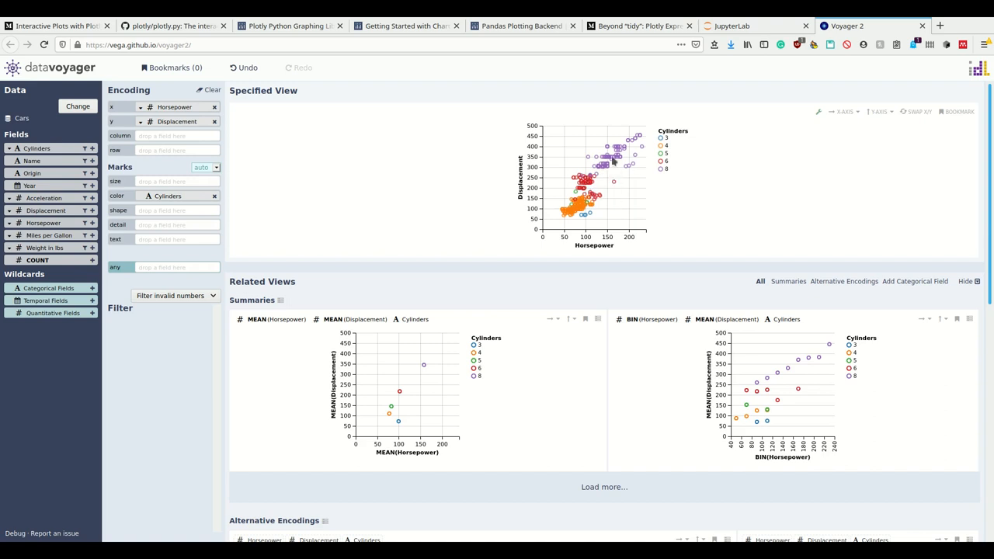
{"action": "mouse_move", "coordinate": [610, 179]}
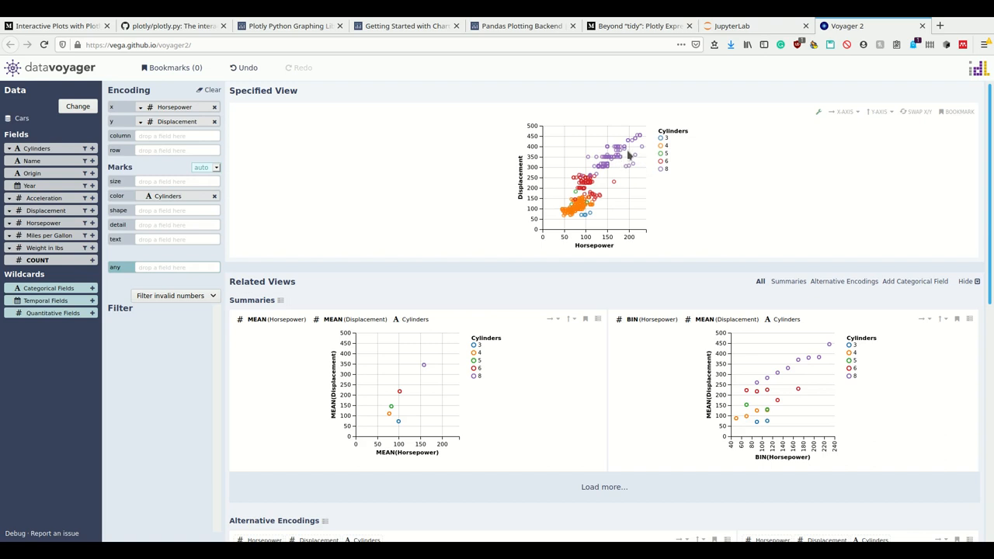
{"action": "mouse_move", "coordinate": [573, 154]}
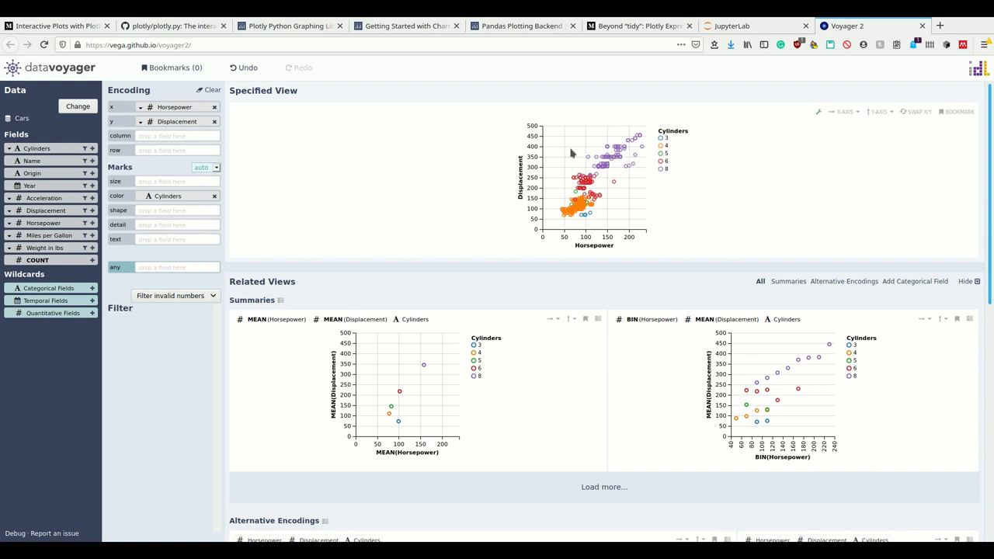
{"action": "mouse_move", "coordinate": [615, 169]}
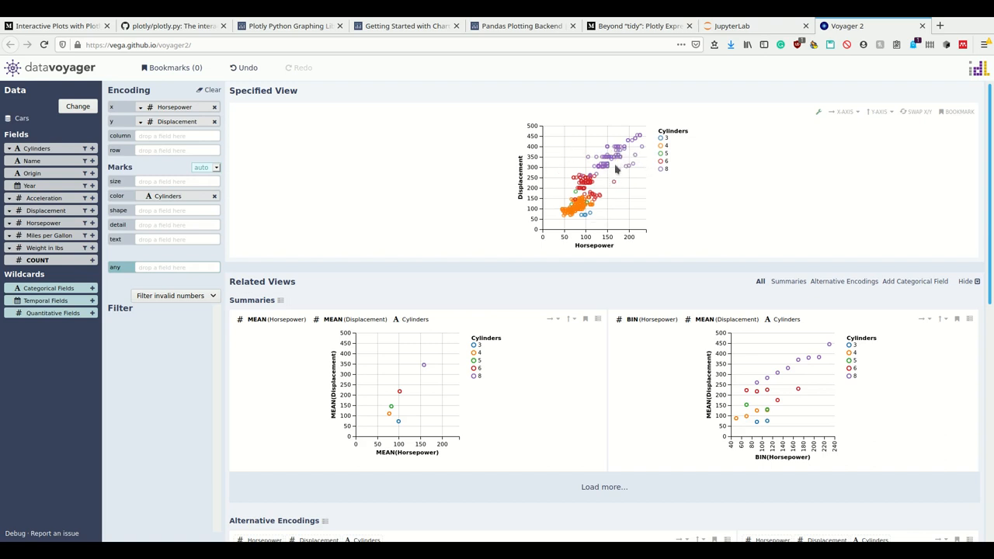
{"action": "mouse_move", "coordinate": [67, 219]}
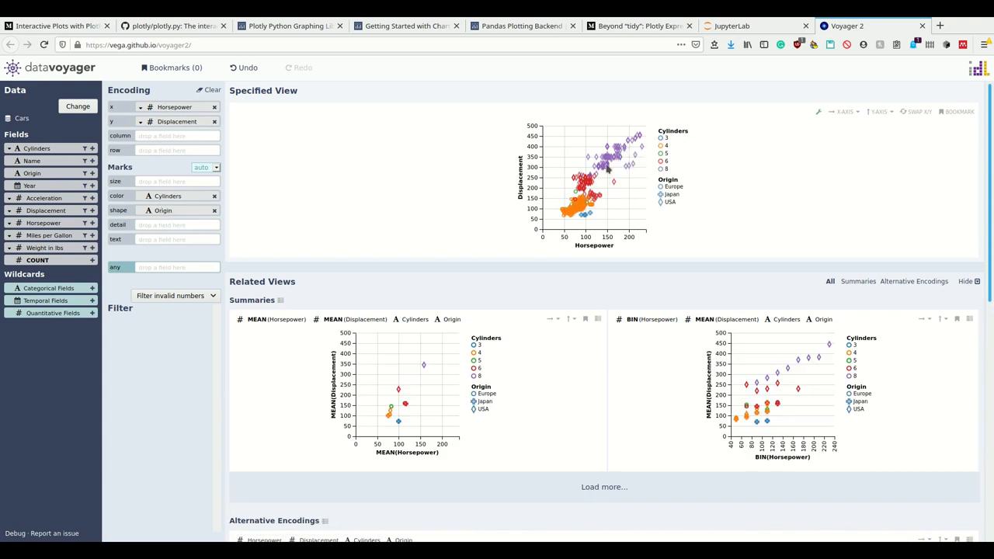
{"action": "mouse_move", "coordinate": [623, 158]}
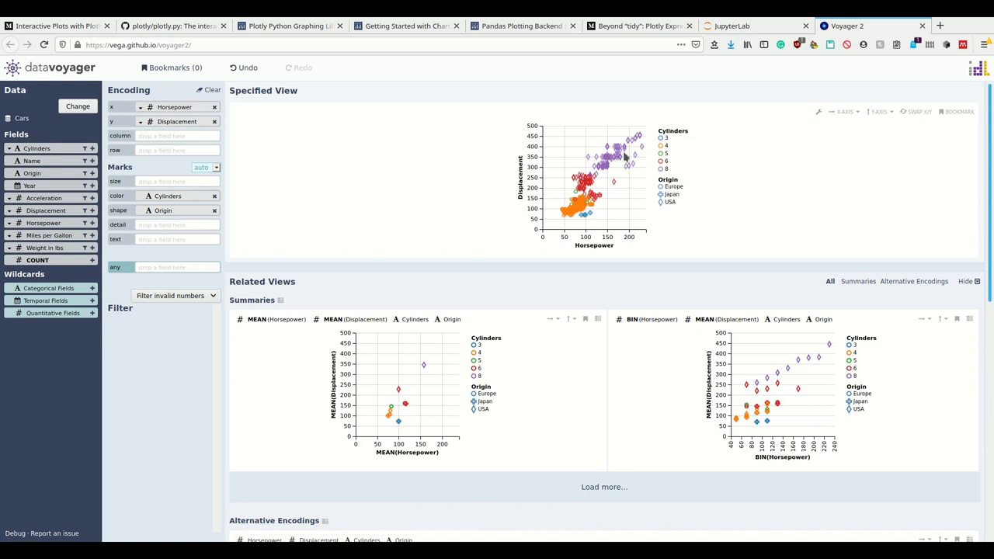
{"action": "mouse_move", "coordinate": [538, 223]}
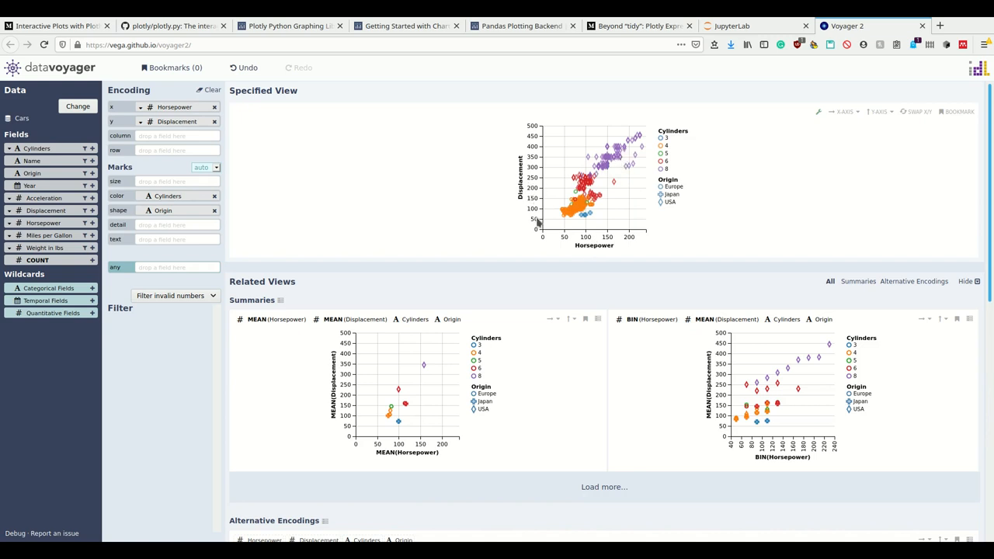
{"action": "mouse_move", "coordinate": [464, 255]}
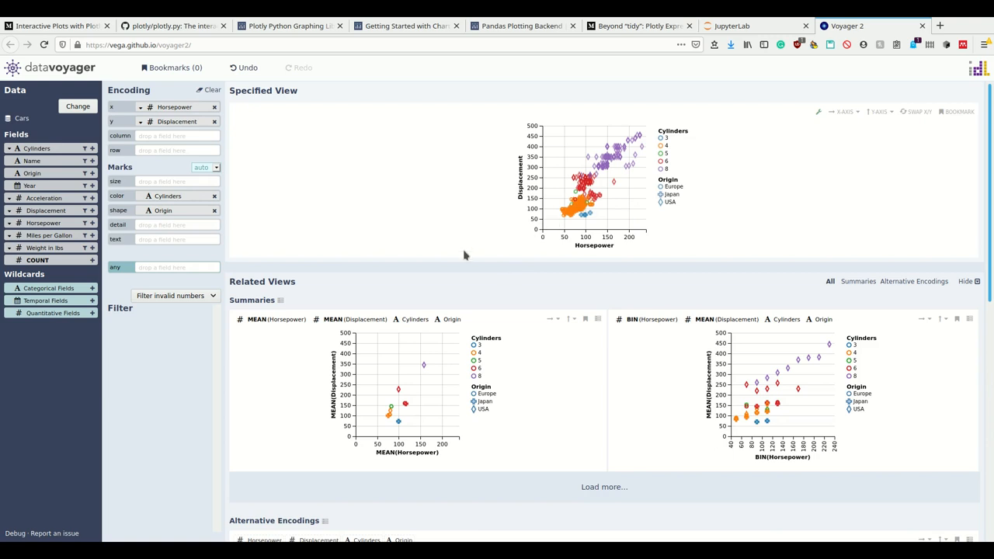
{"action": "mouse_move", "coordinate": [394, 388]}
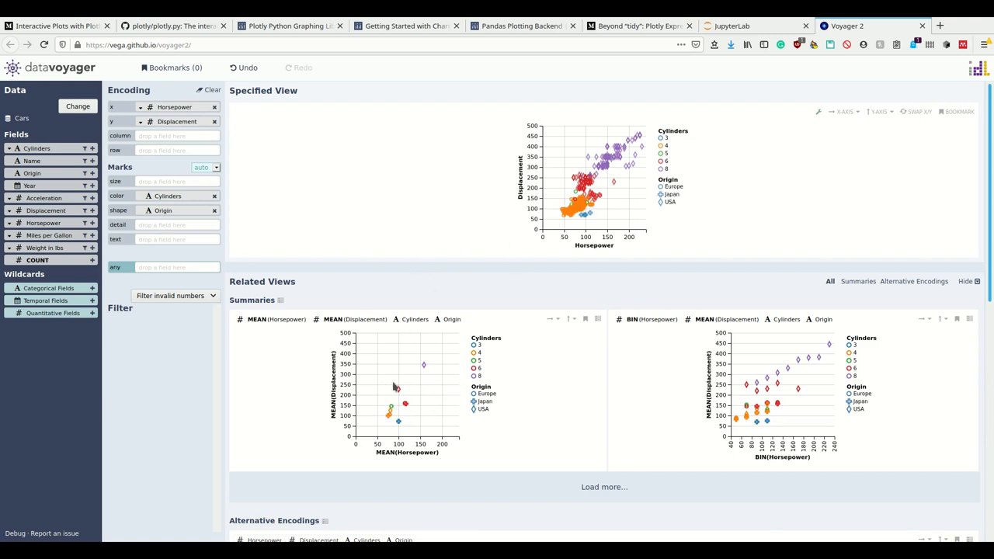
{"action": "mouse_move", "coordinate": [373, 337]}
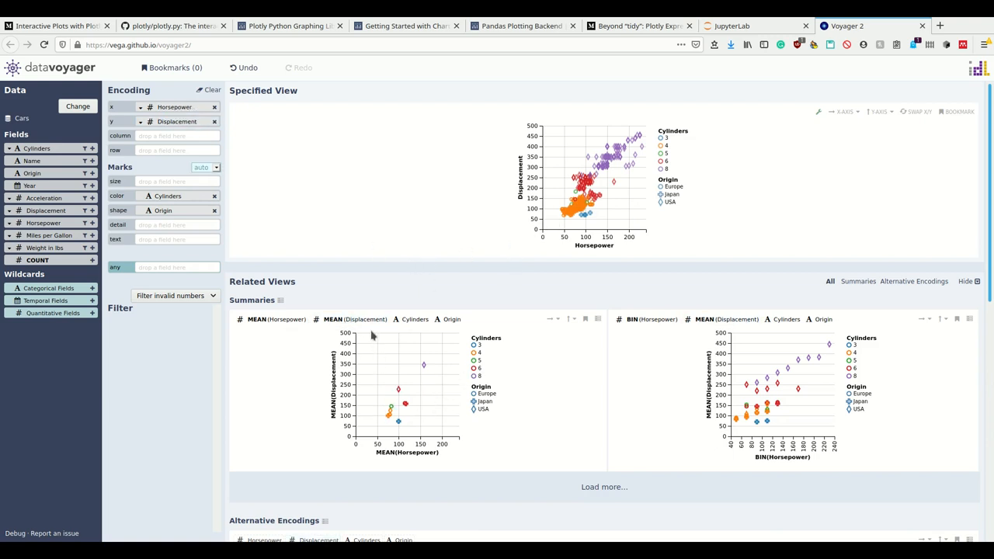
{"action": "scroll", "scroll_direction": "down", "scroll_amount": 3}
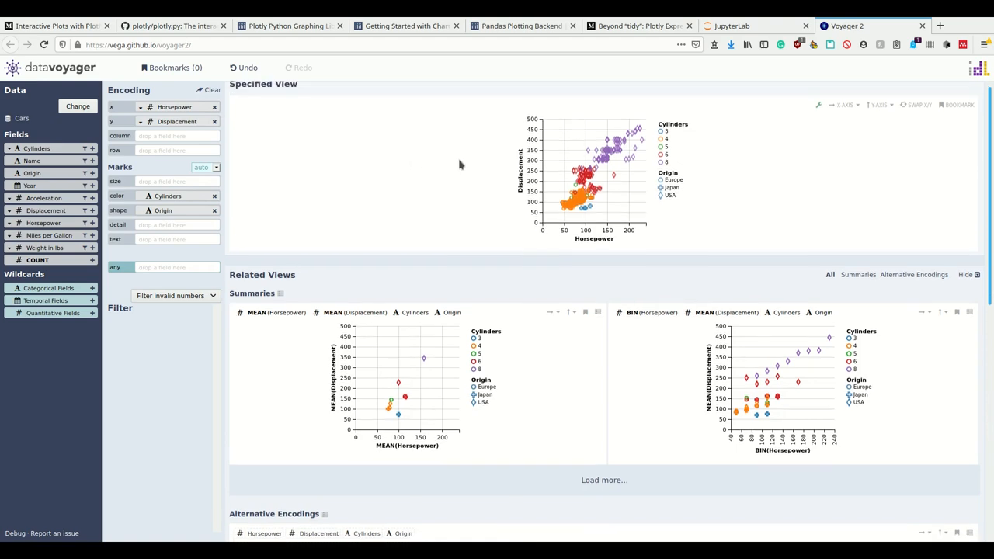
{"action": "scroll", "scroll_direction": "down", "scroll_amount": 3}
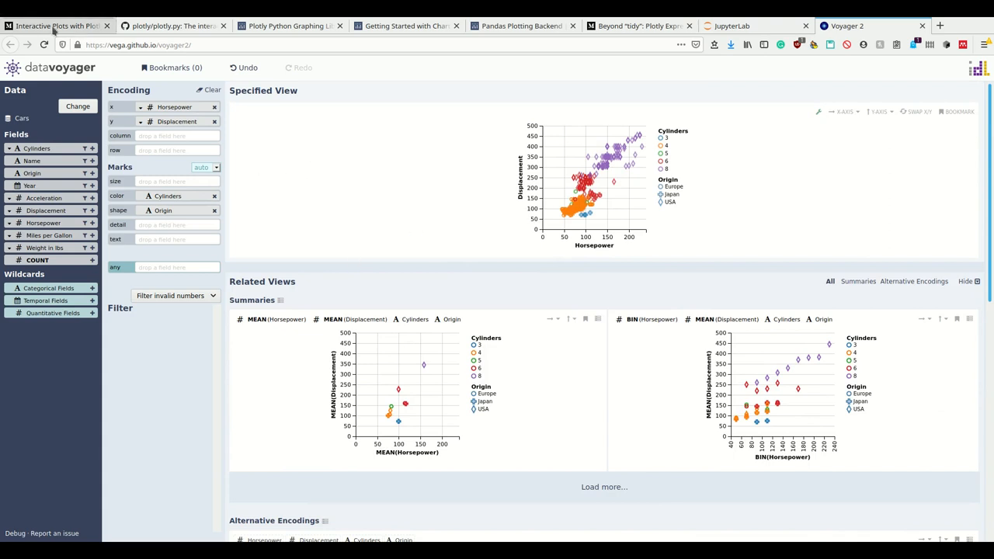
{"action": "mouse_move", "coordinate": [381, 198]}
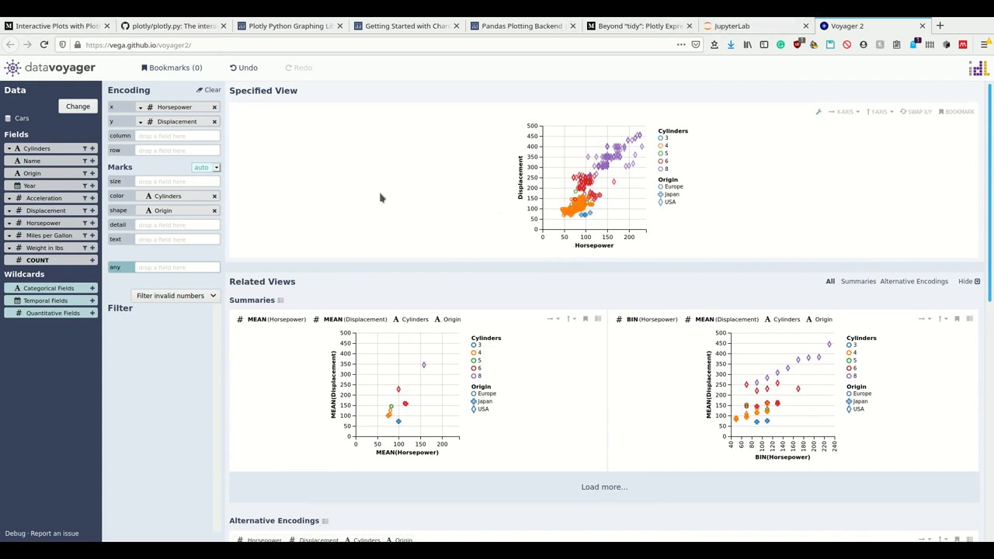
{"action": "mouse_move", "coordinate": [483, 148]}
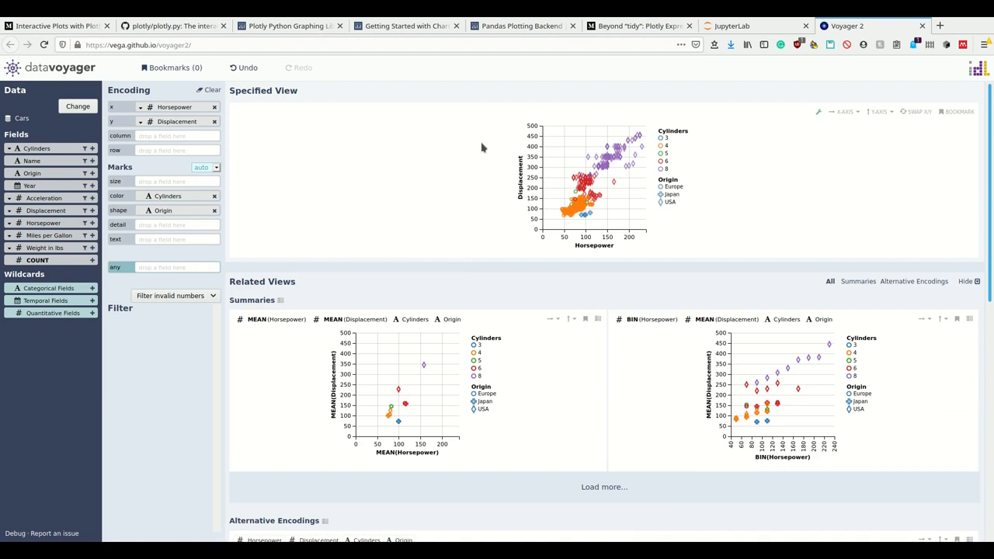
{"action": "mouse_move", "coordinate": [628, 195]}
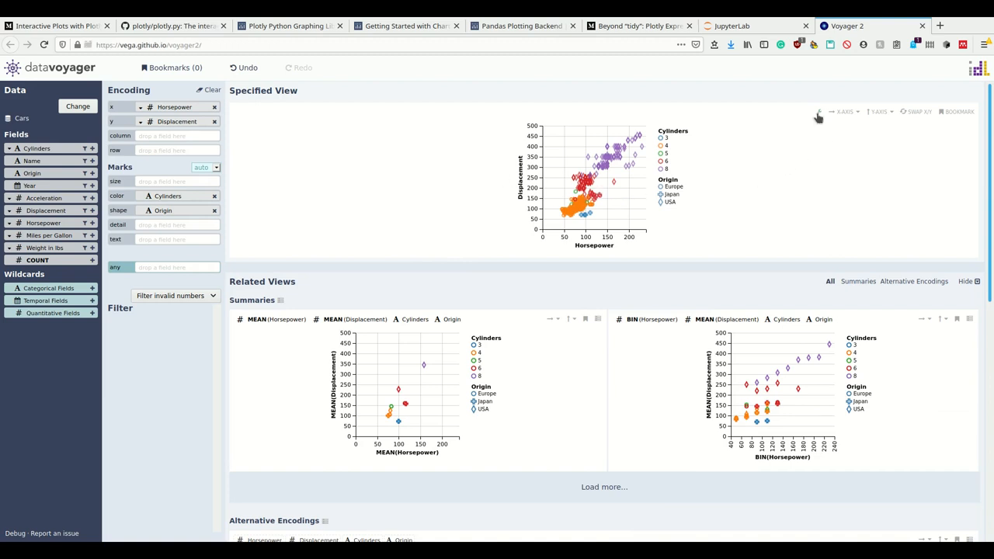
Step: Bookmark the Cylinders/Origin-encoded Horsepower vs Displacement plot and open Bookmarks (1)
{"action": "left_click", "coordinate": [816, 115]}
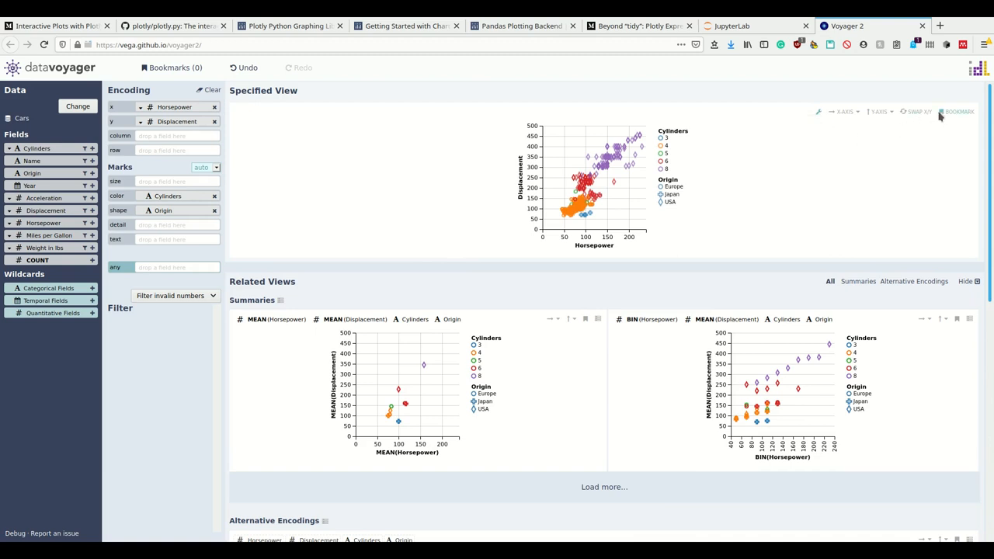
{"action": "left_click", "coordinate": [959, 111]}
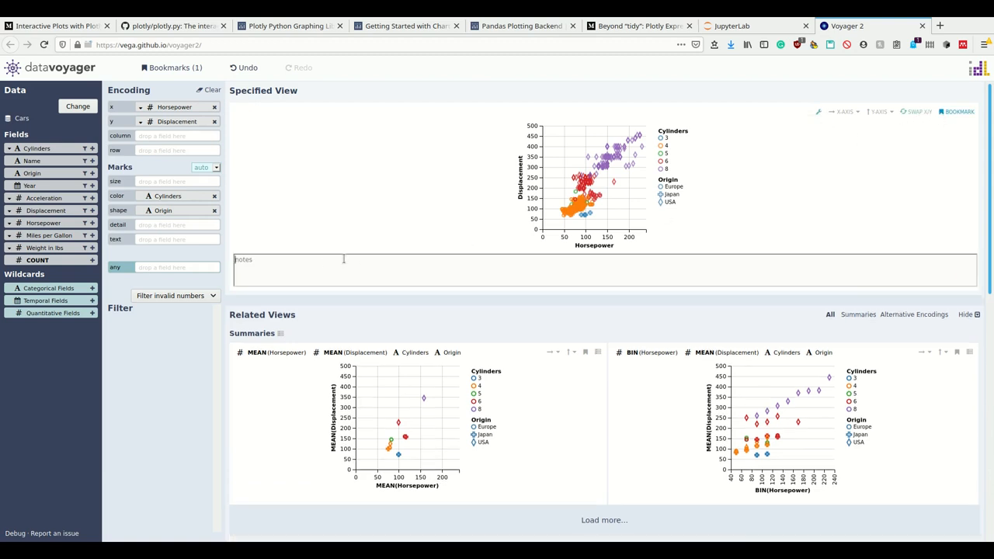
{"action": "left_click", "coordinate": [174, 68]}
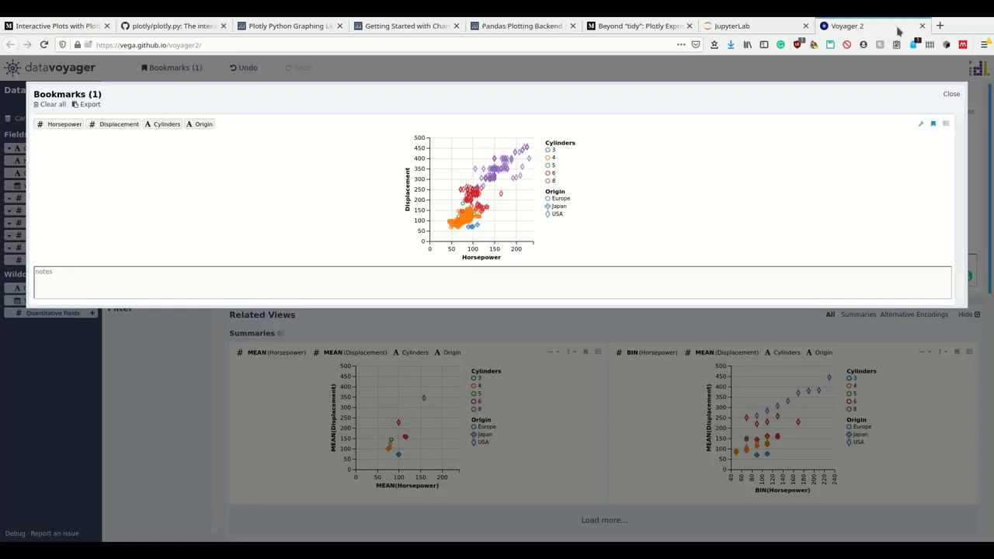
Step: Switch from the plotly.py GitHub page back to the JupyterLab lecture notebook
{"action": "left_click", "coordinate": [173, 24]}
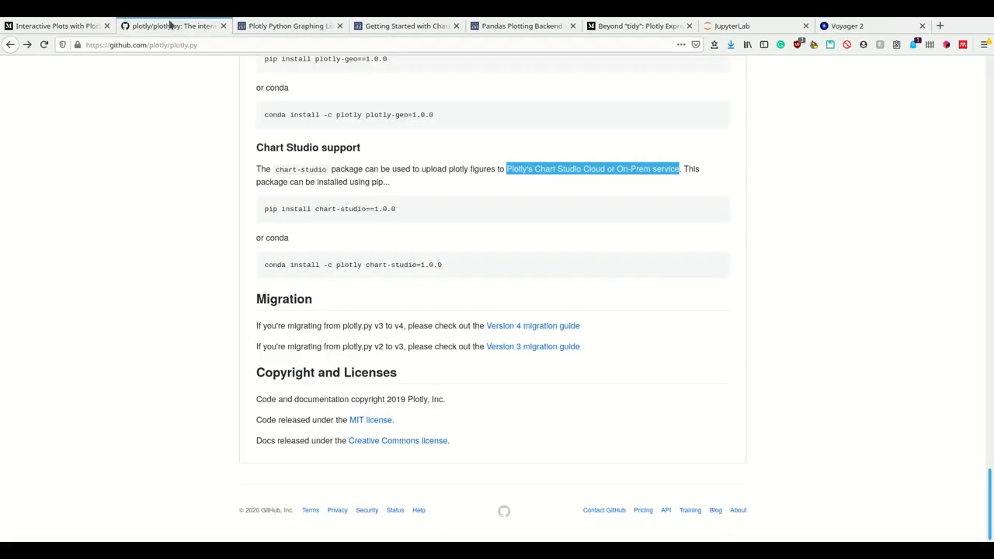
{"action": "left_click", "coordinate": [727, 26]}
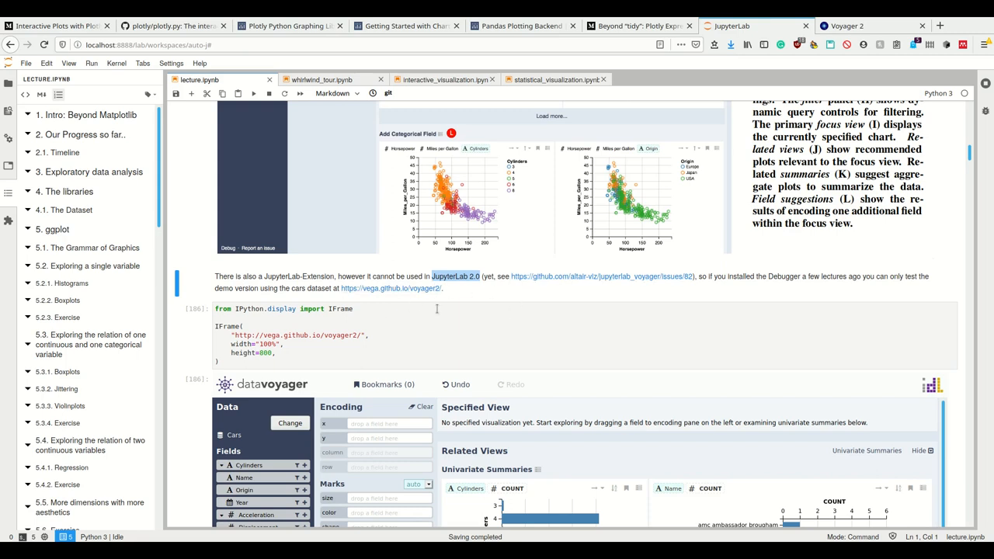
{"action": "mouse_move", "coordinate": [457, 293]}
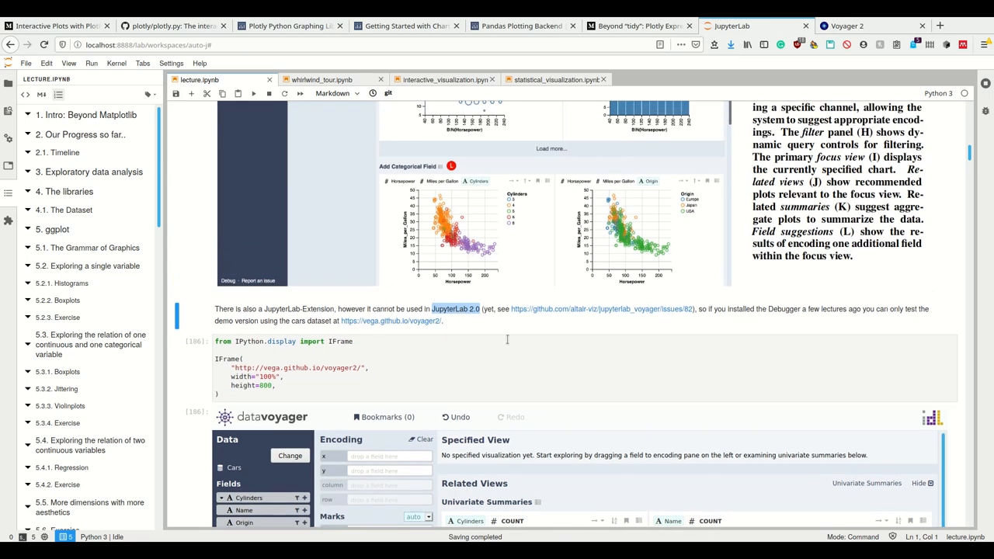
{"action": "mouse_move", "coordinate": [443, 347]}
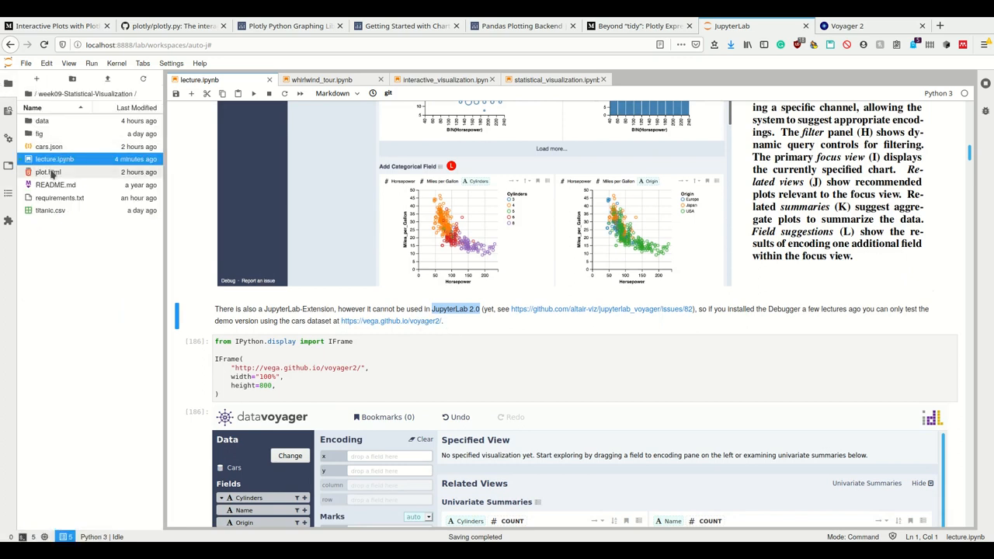
Step: Pass through the Plotly article tab back to the notebook and scroll to Voyager's annotated Figure 1
{"action": "right_click", "coordinate": [48, 147]}
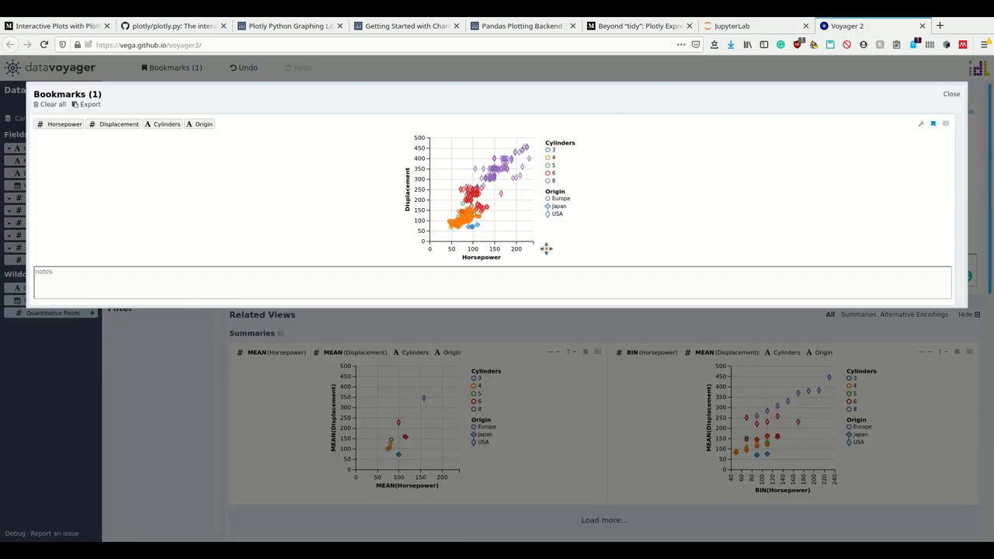
{"action": "left_click", "coordinate": [54, 26]}
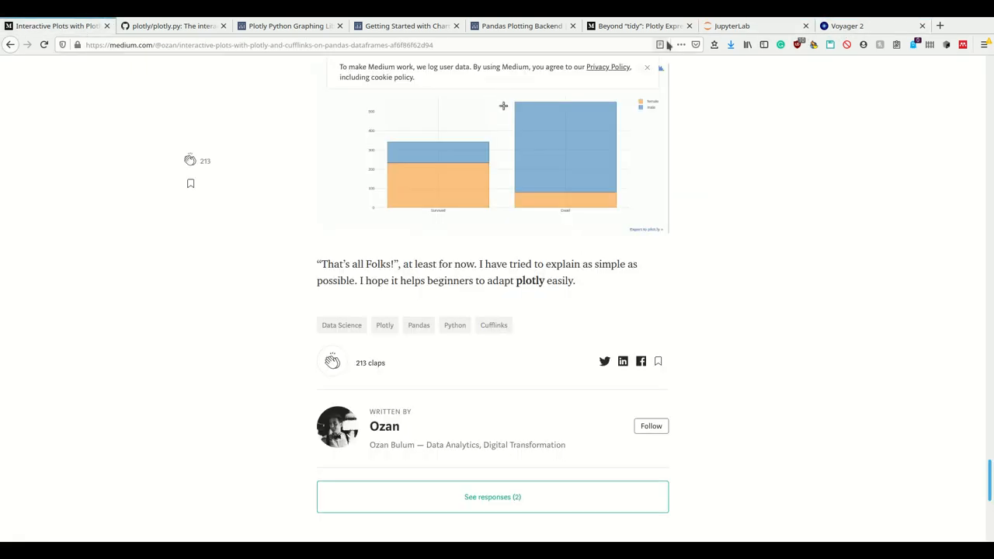
{"action": "left_click", "coordinate": [730, 26]}
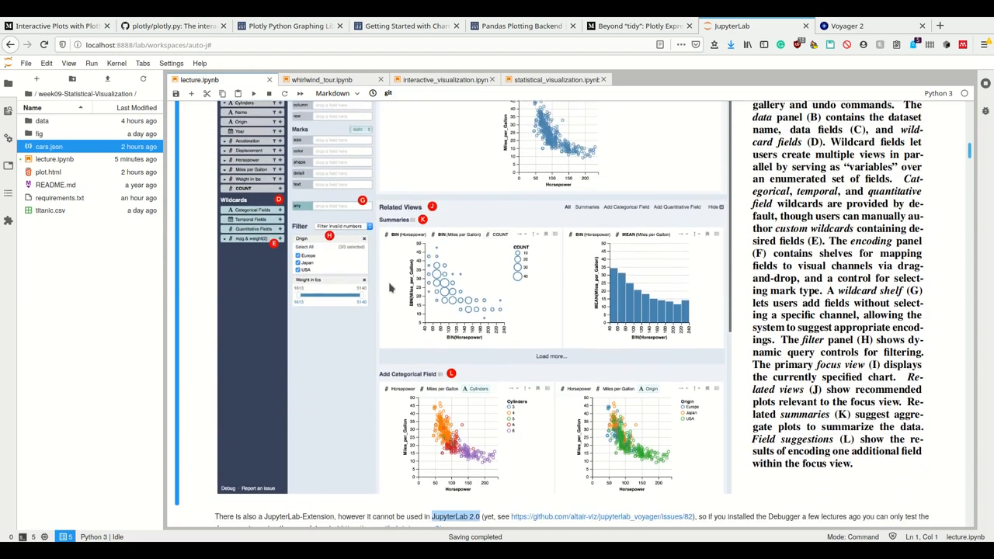
{"action": "scroll", "scroll_direction": "down", "scroll_amount": 3}
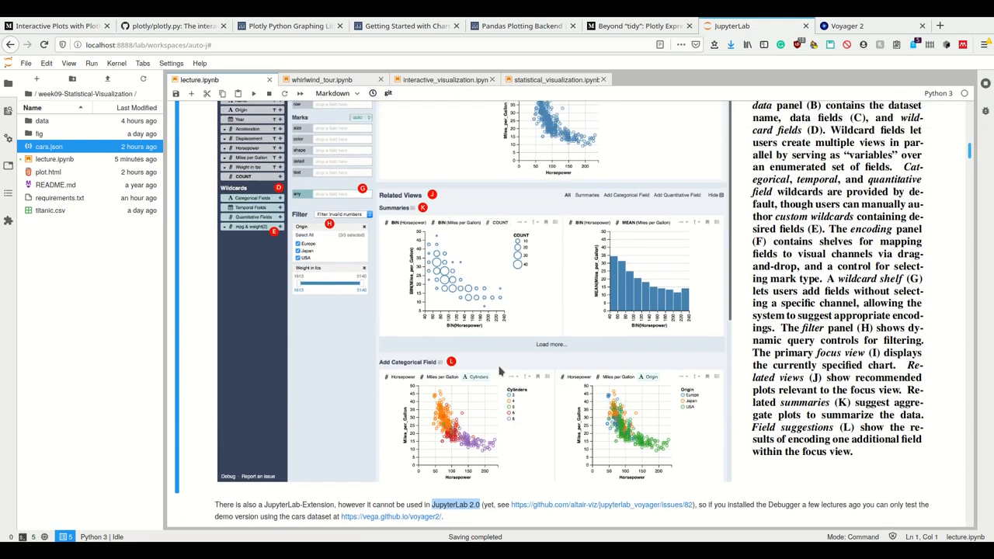
{"action": "scroll", "scroll_direction": "down", "scroll_amount": 3}
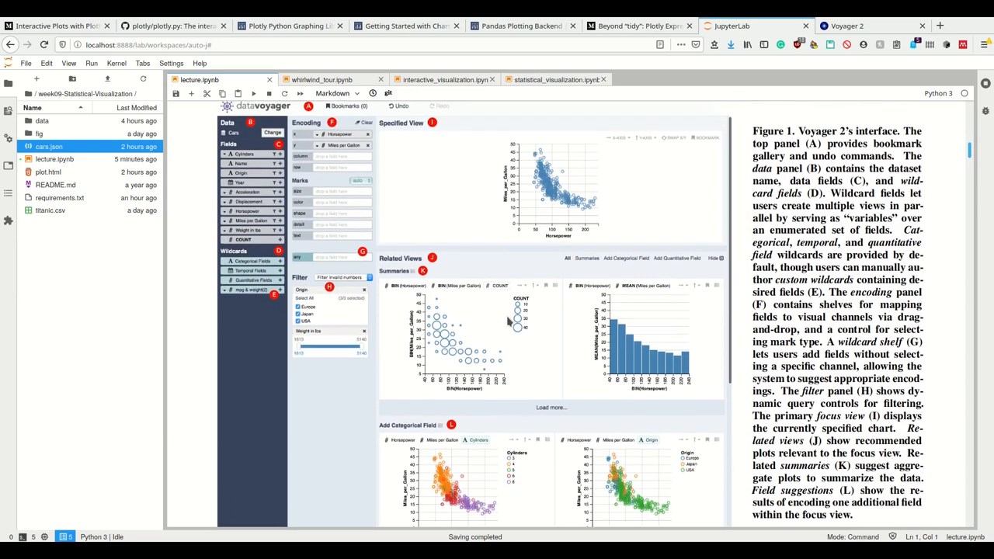
Step: Close the Bookmarks gallery in Voyager 2 to show the Horsepower vs Displacement scatter plot
{"action": "left_click", "coordinate": [869, 26]}
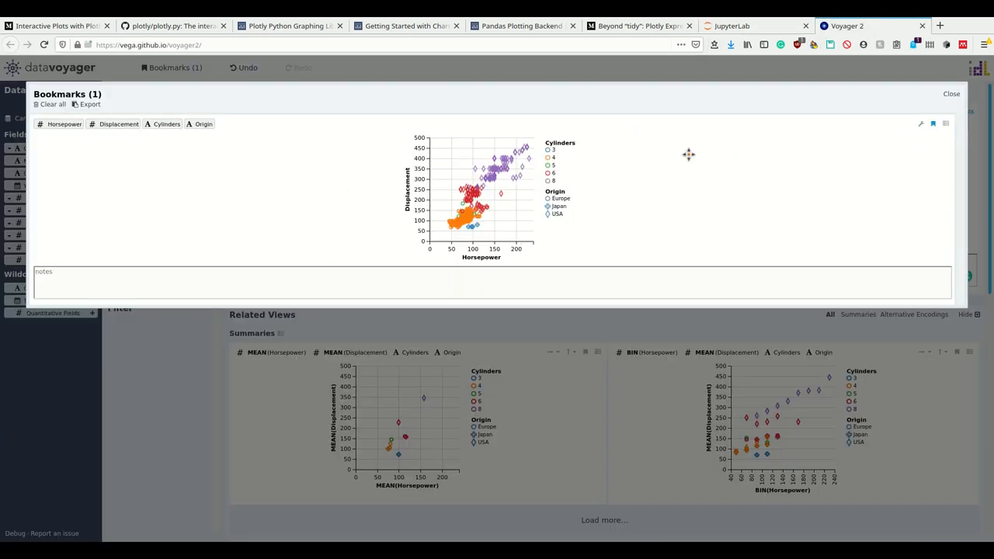
{"action": "left_click", "coordinate": [951, 93]}
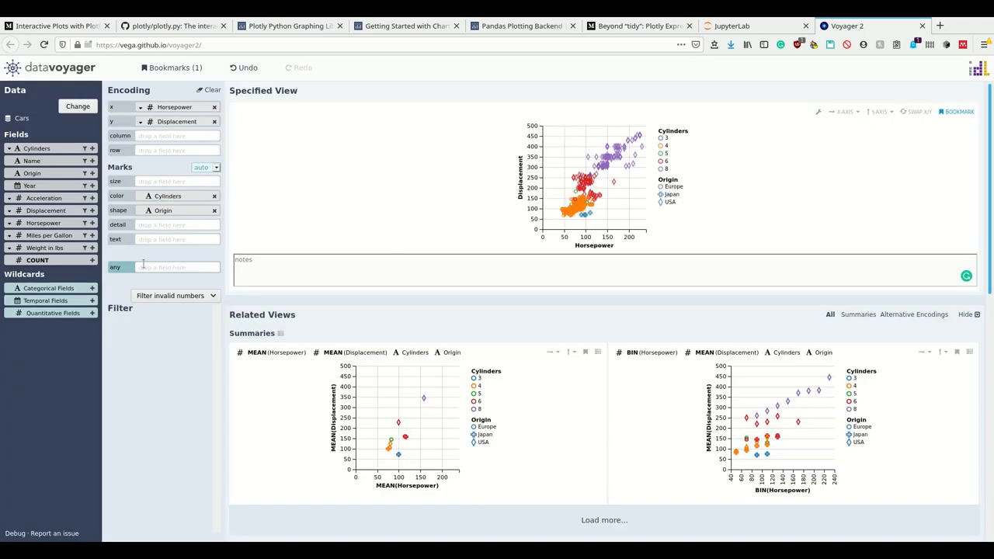
{"action": "mouse_move", "coordinate": [110, 78]}
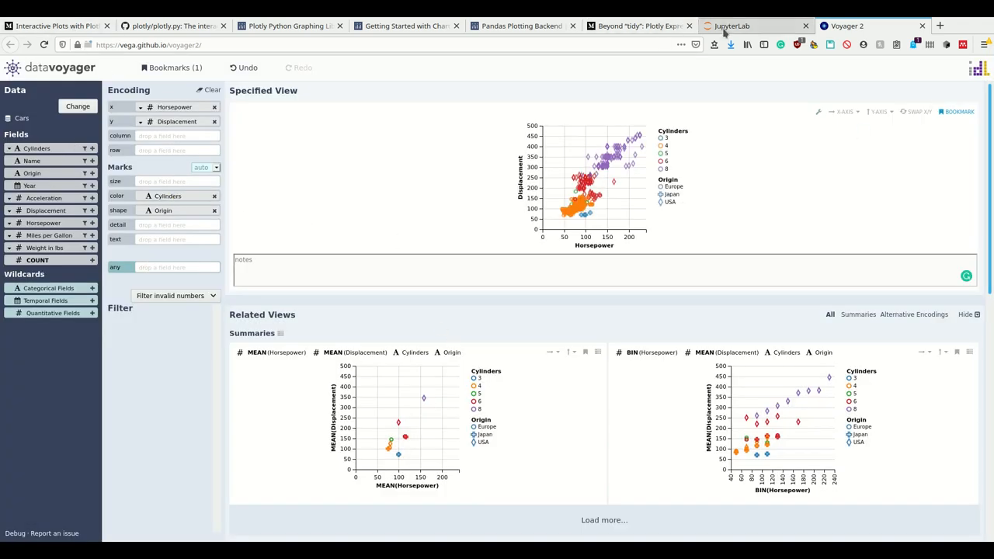
Step: Scroll the JupyterLab notebook through Voyager 2's annotated interface figure and demo note
{"action": "left_click", "coordinate": [734, 25]}
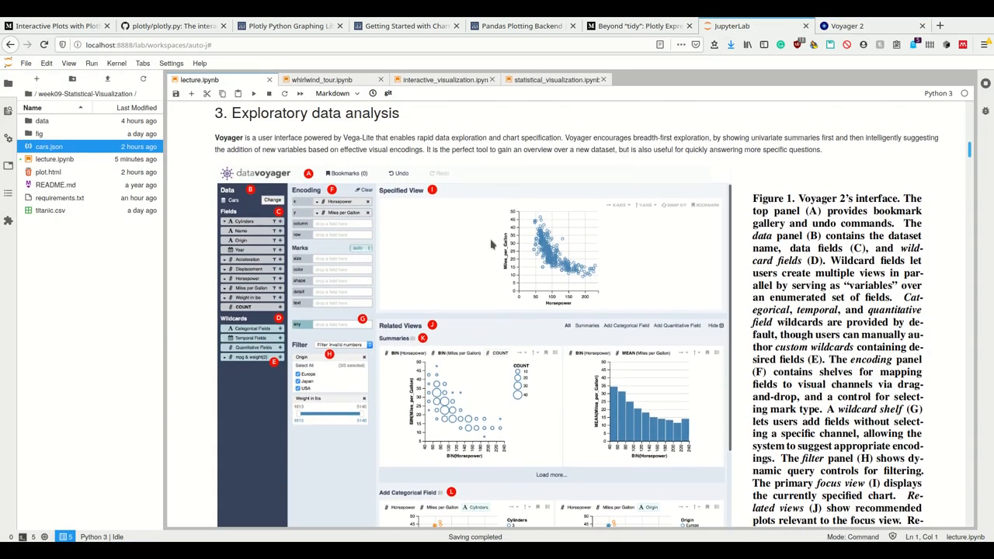
{"action": "scroll", "scroll_direction": "down", "scroll_amount": 3}
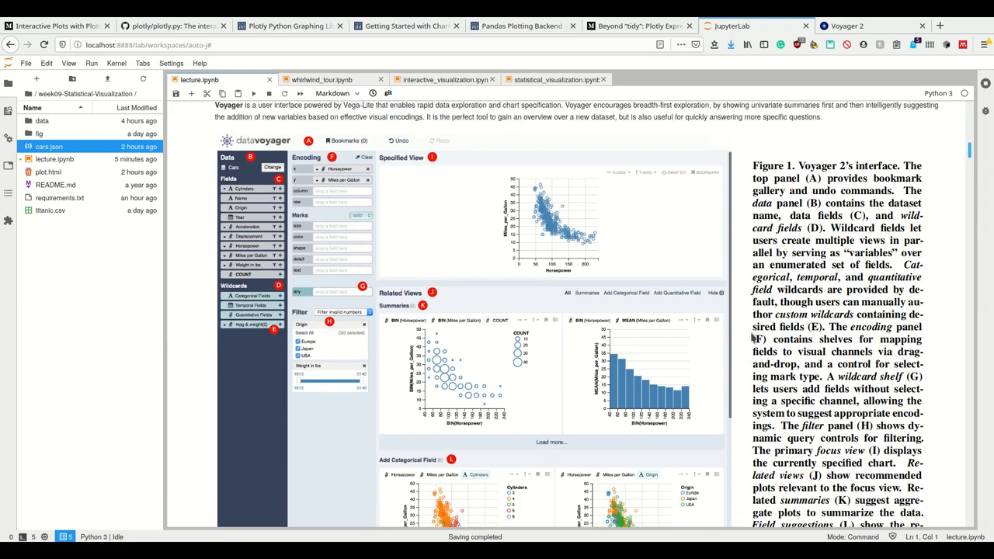
{"action": "scroll", "scroll_direction": "down", "scroll_amount": 3}
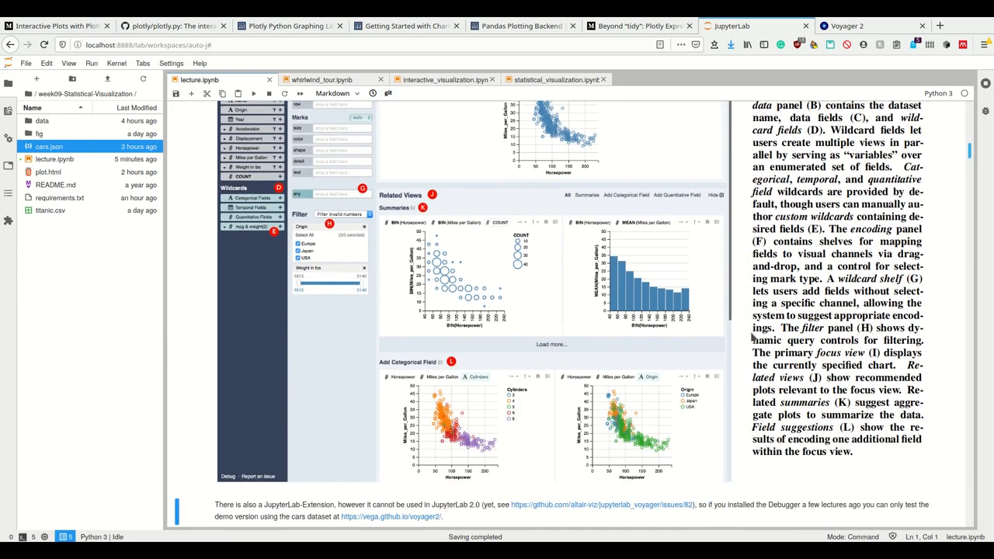